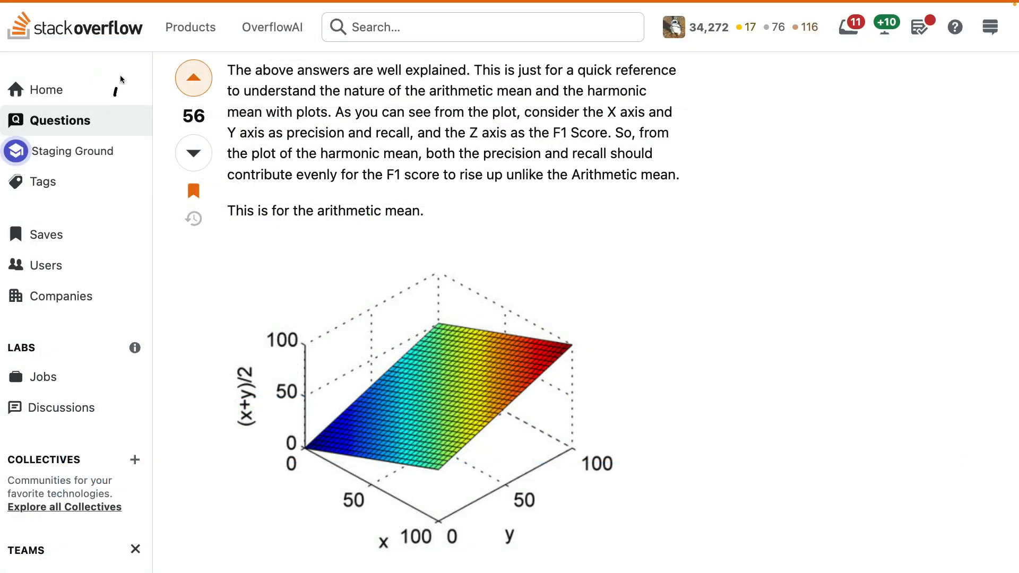
{"action": "mouse_move", "coordinate": [766, 140]}
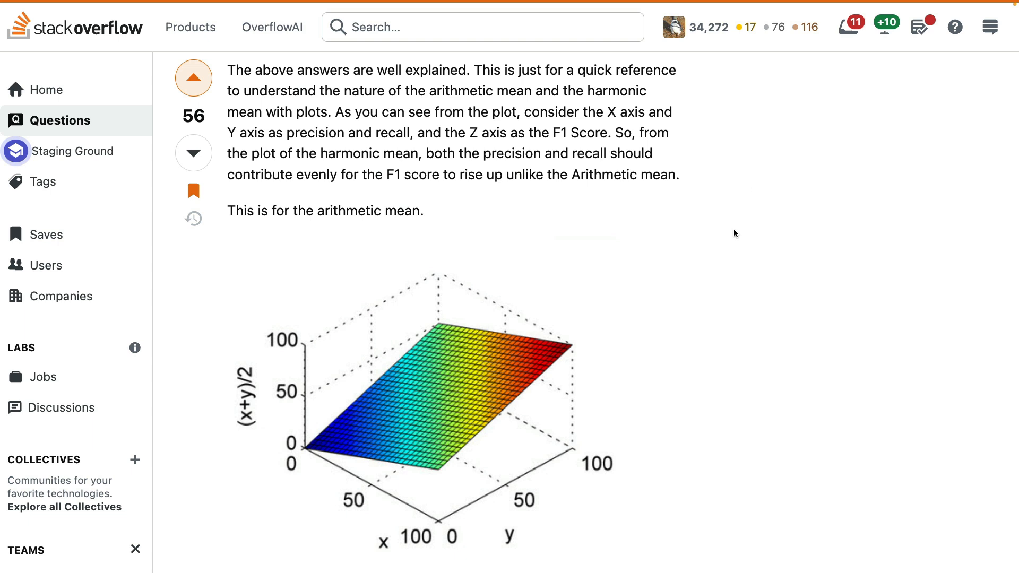
{"action": "mouse_move", "coordinate": [502, 220]}
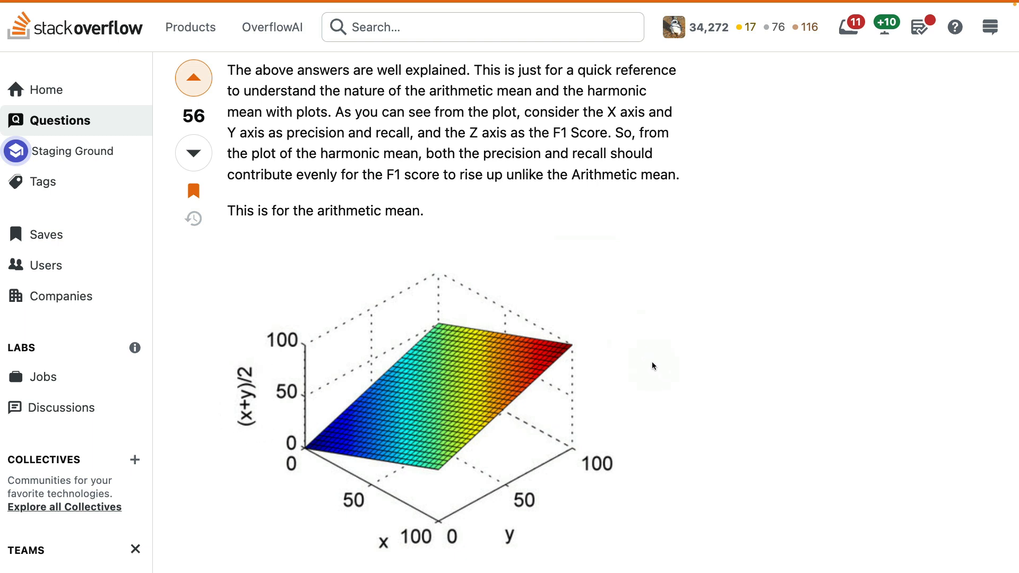
{"action": "mouse_move", "coordinate": [769, 321]}
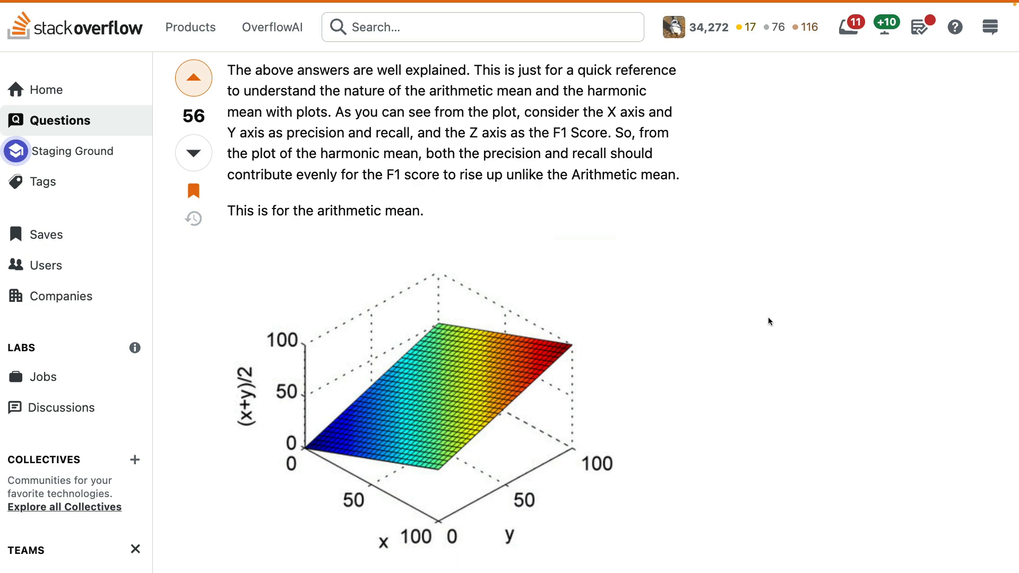
- Scroll down the Stack Overflow answer to the harmonic-mean surface plot
{"action": "scroll", "scroll_direction": "down", "scroll_amount": 3}
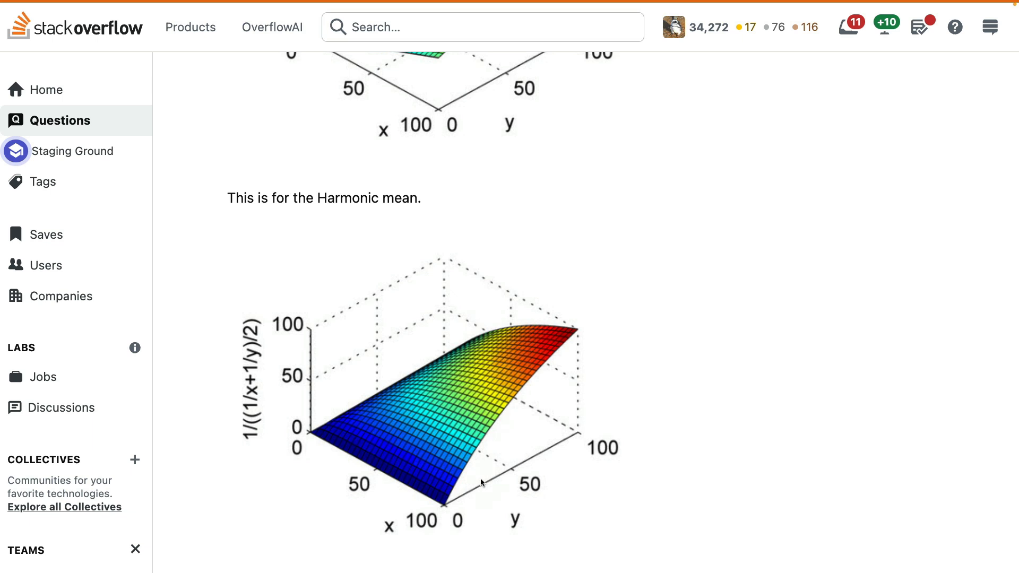
{"action": "mouse_move", "coordinate": [500, 466]}
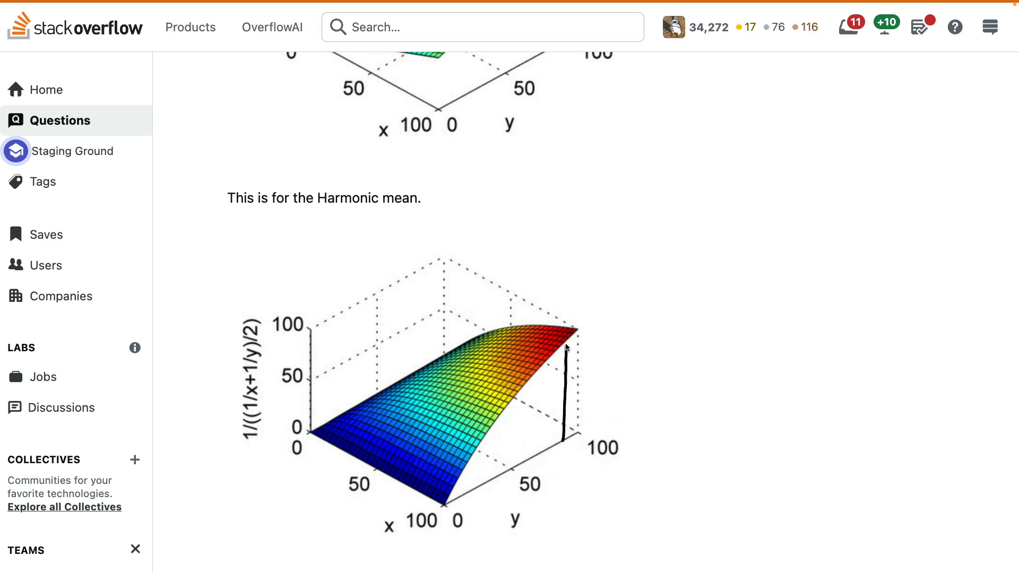
{"action": "mouse_move", "coordinate": [398, 443]}
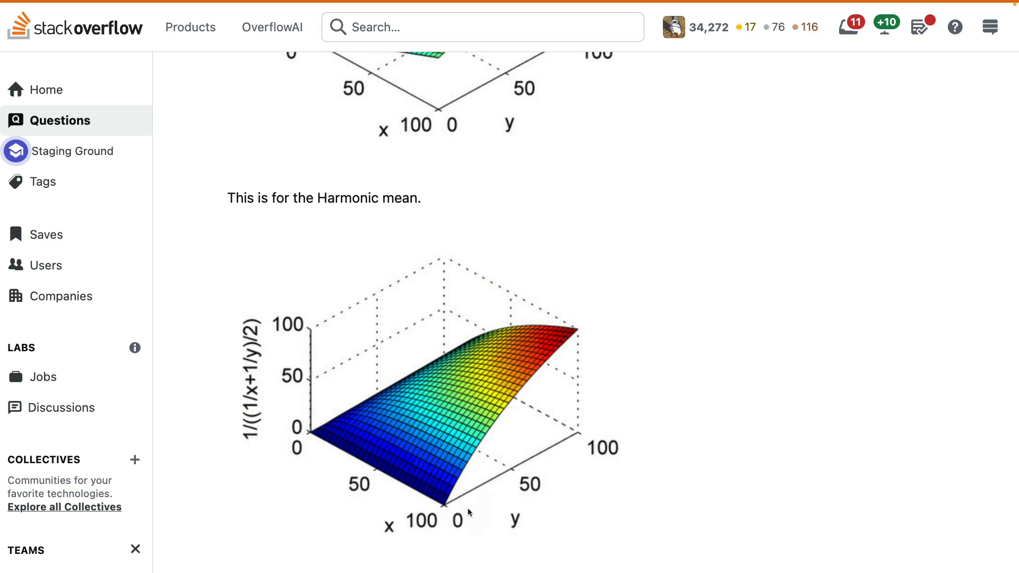
{"action": "mouse_move", "coordinate": [461, 508]}
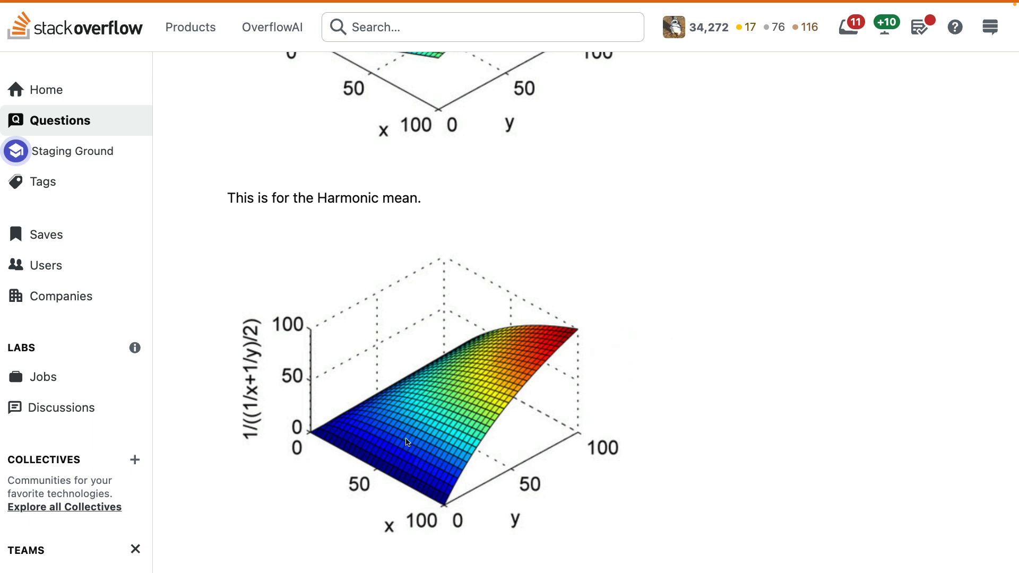
{"action": "mouse_move", "coordinate": [562, 387]}
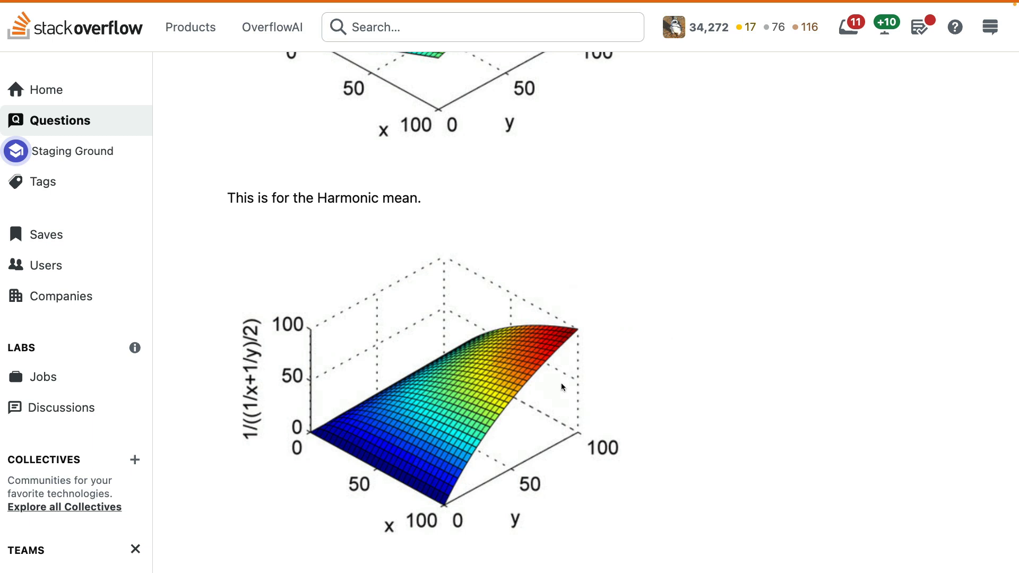
{"action": "mouse_move", "coordinate": [311, 480]}
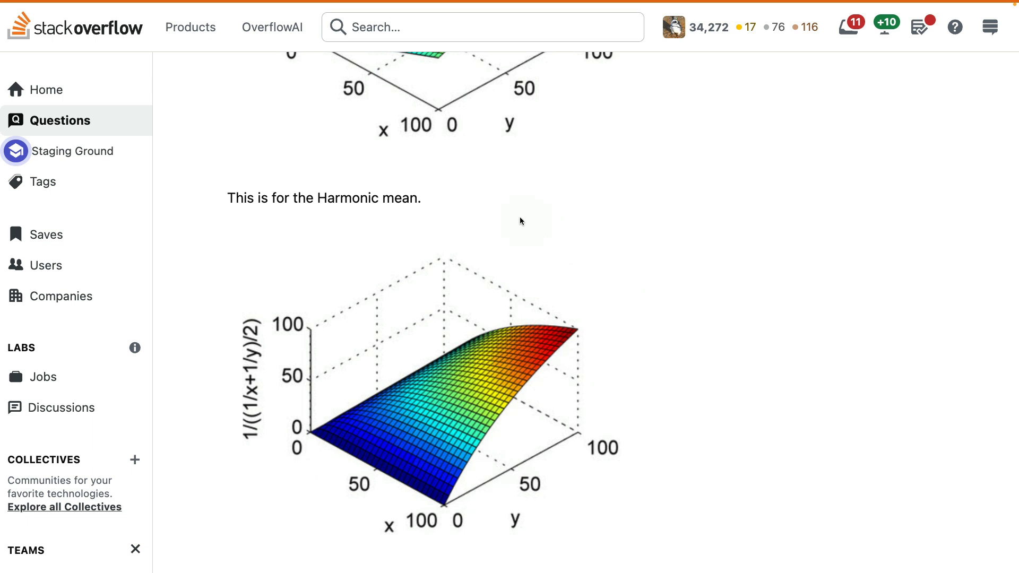
{"action": "mouse_move", "coordinate": [515, 219]}
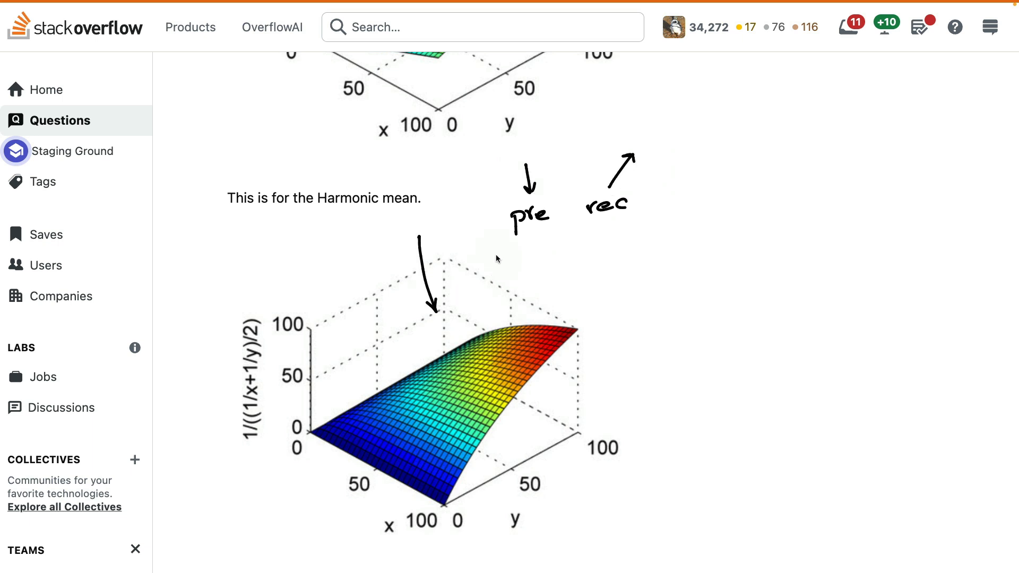
{"action": "mouse_move", "coordinate": [340, 111]}
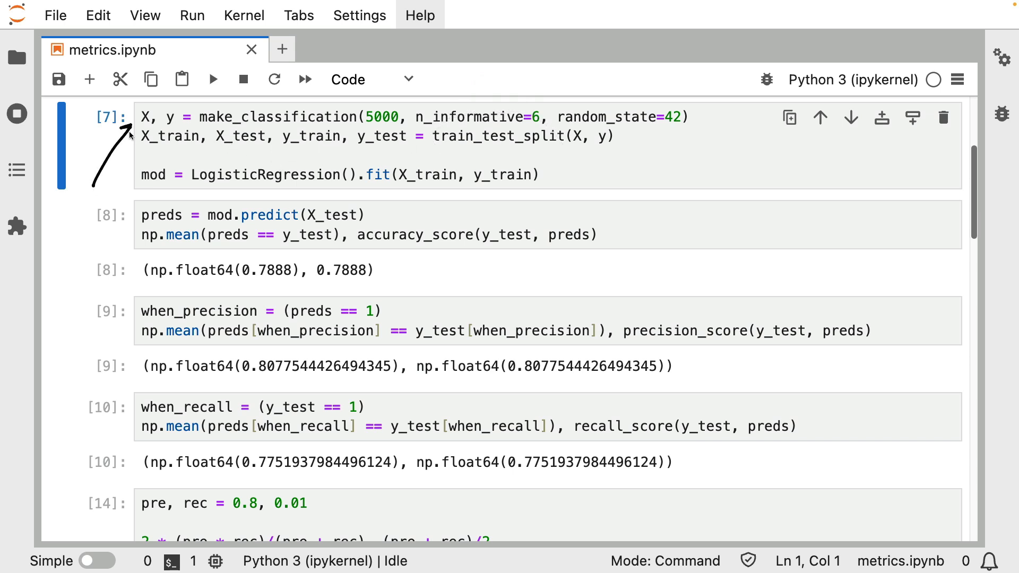
{"action": "mouse_move", "coordinate": [122, 251]}
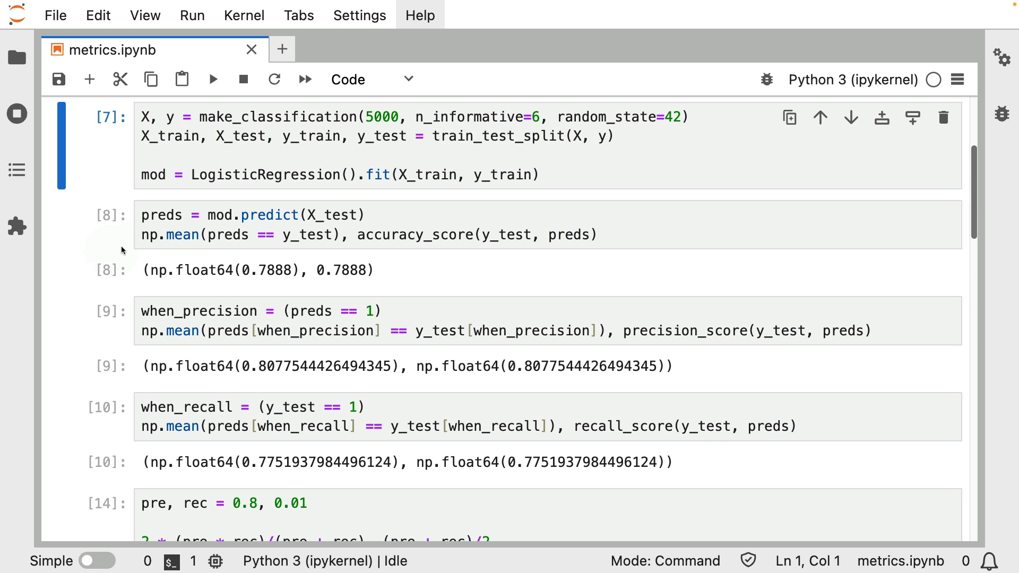
{"action": "mouse_move", "coordinate": [245, 163]}
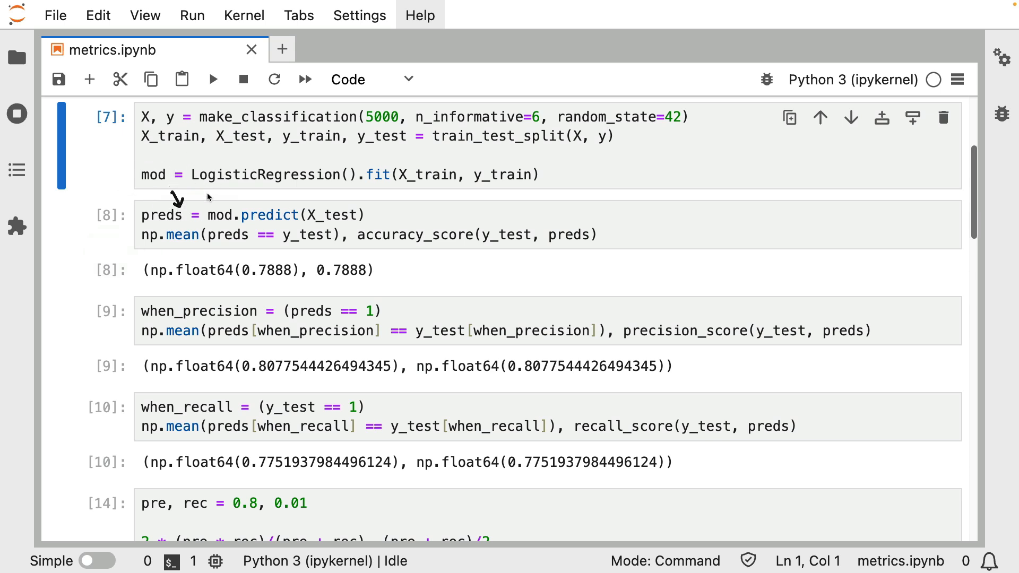
{"action": "mouse_move", "coordinate": [400, 219]}
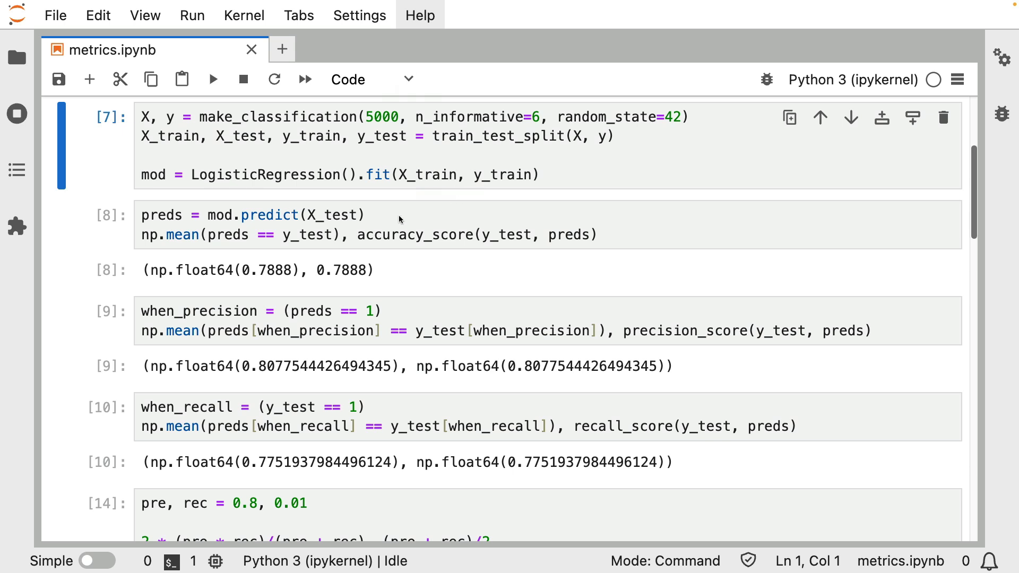
{"action": "mouse_move", "coordinate": [628, 346]}
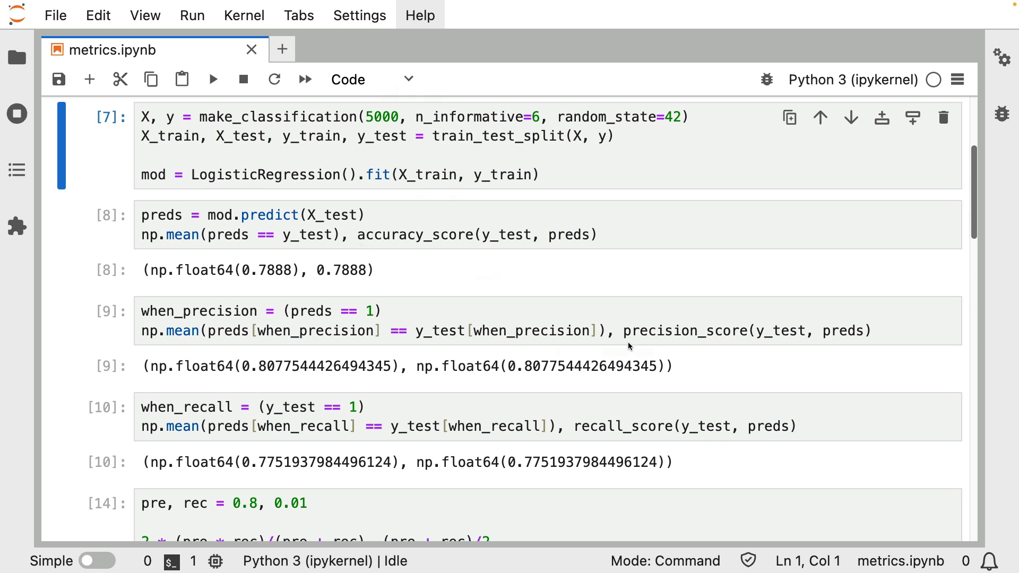
{"action": "mouse_move", "coordinate": [734, 453]}
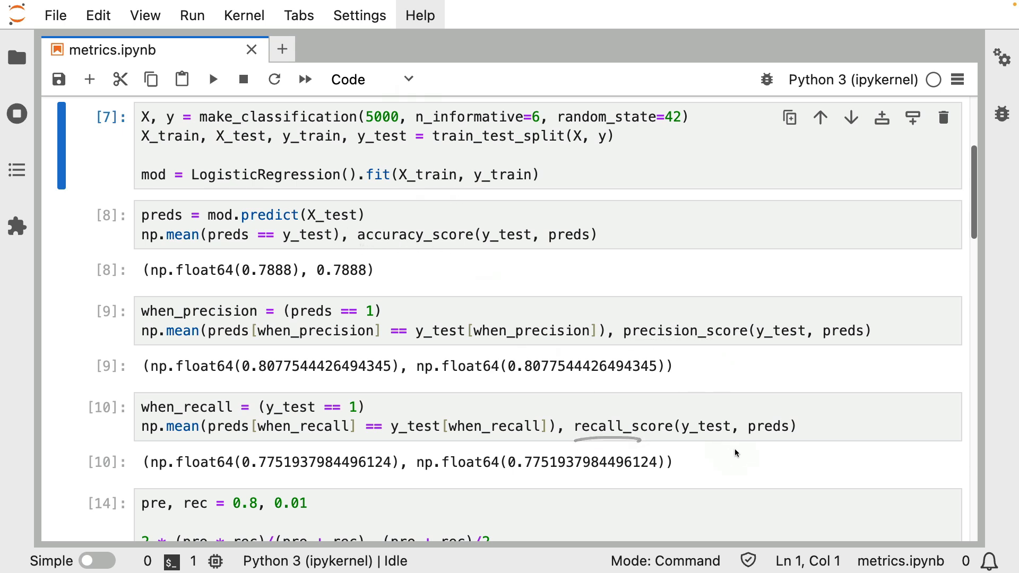
{"action": "mouse_move", "coordinate": [144, 236]}
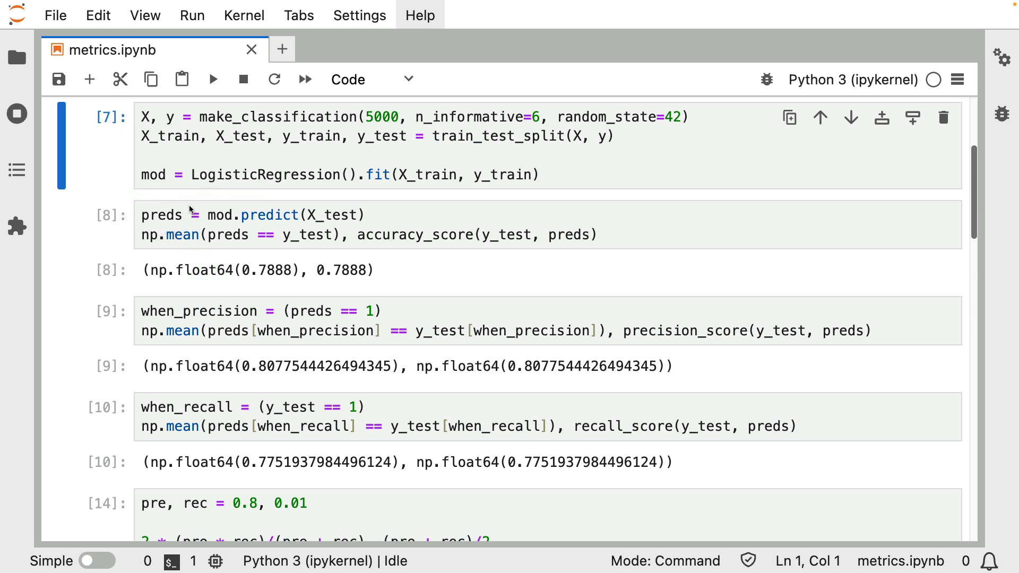
{"action": "mouse_move", "coordinate": [263, 229]}
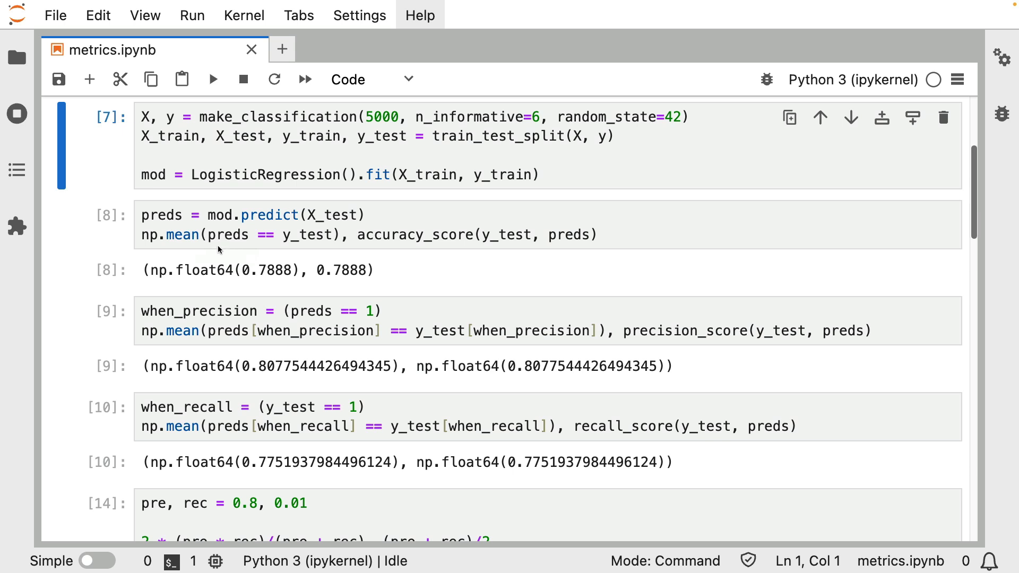
{"action": "mouse_move", "coordinate": [255, 259]}
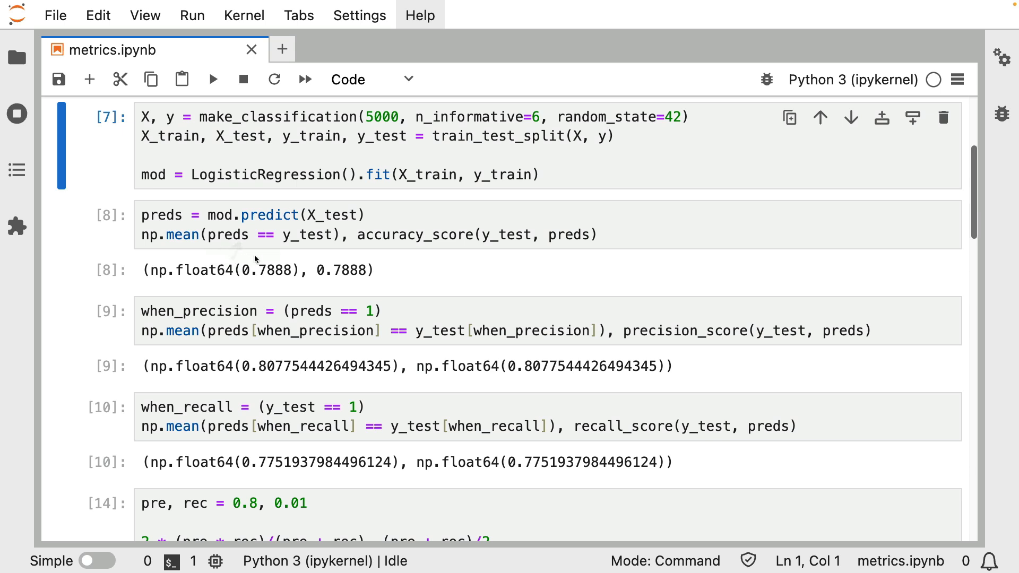
{"action": "mouse_move", "coordinate": [319, 264]}
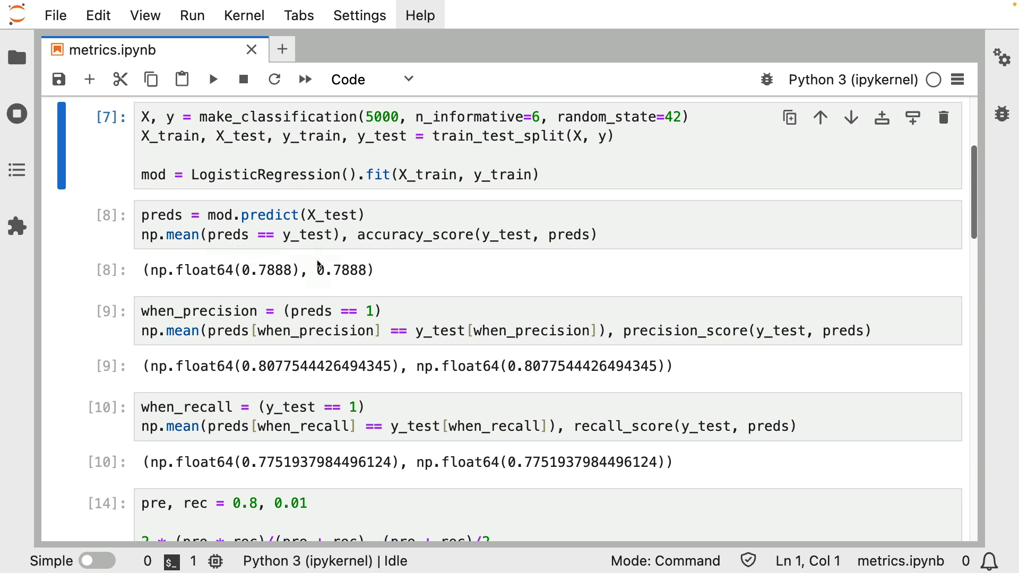
{"action": "mouse_move", "coordinate": [214, 223]}
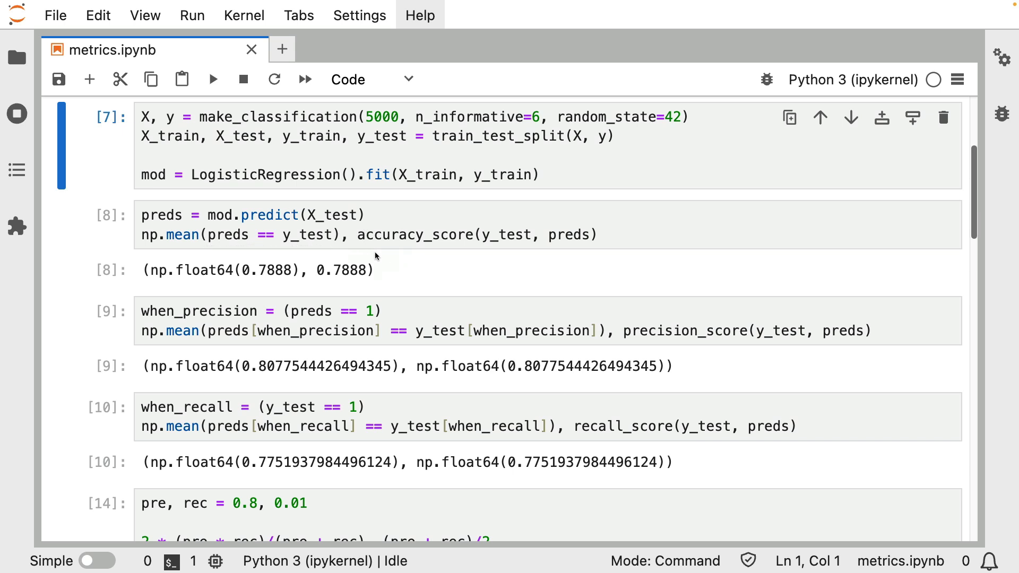
{"action": "mouse_move", "coordinate": [496, 270]}
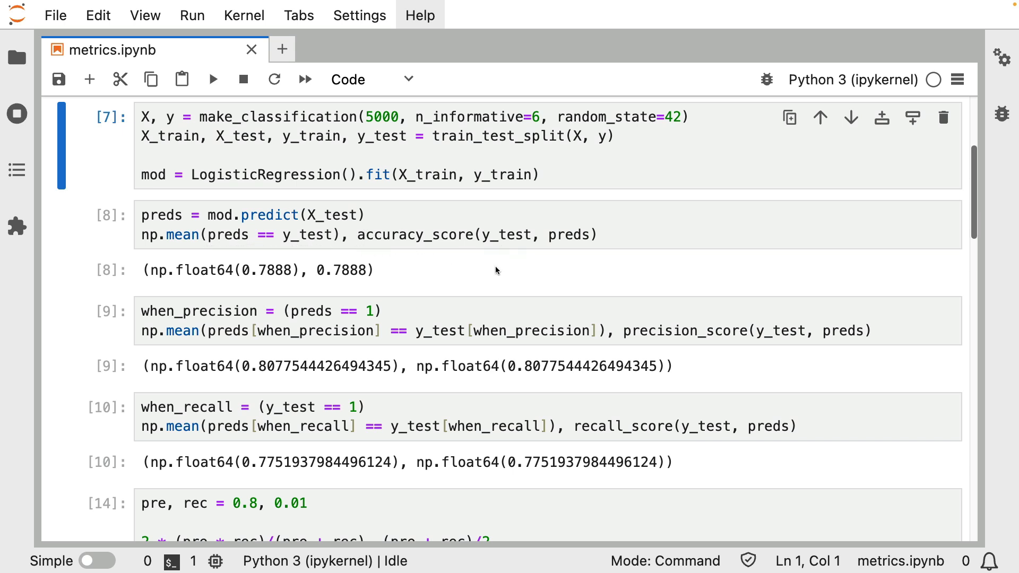
- Scroll to the import cell bringing in f1_score with the other sklearn metrics
{"action": "scroll", "scroll_direction": "up", "scroll_amount": 3}
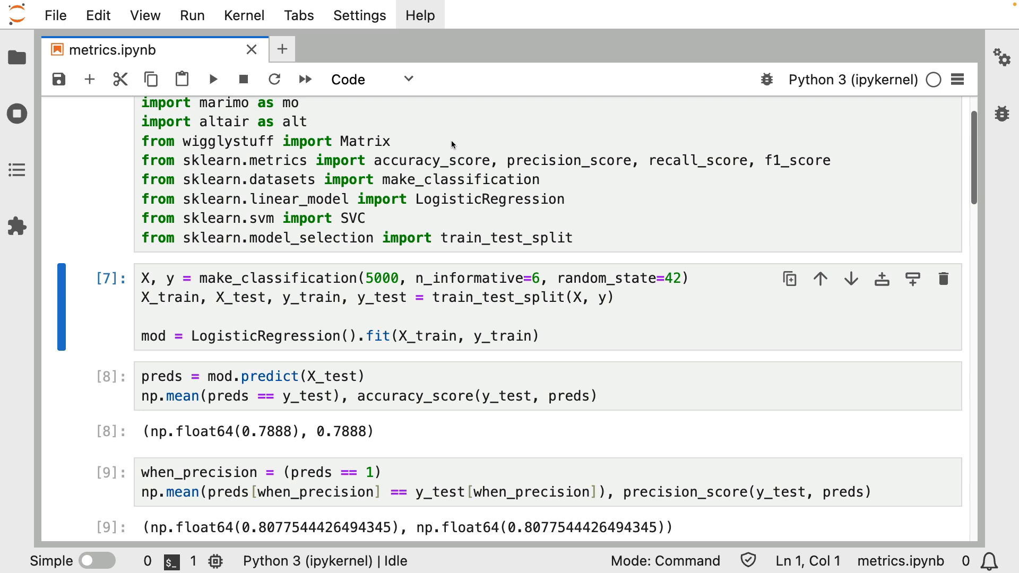
{"action": "mouse_move", "coordinate": [573, 122]}
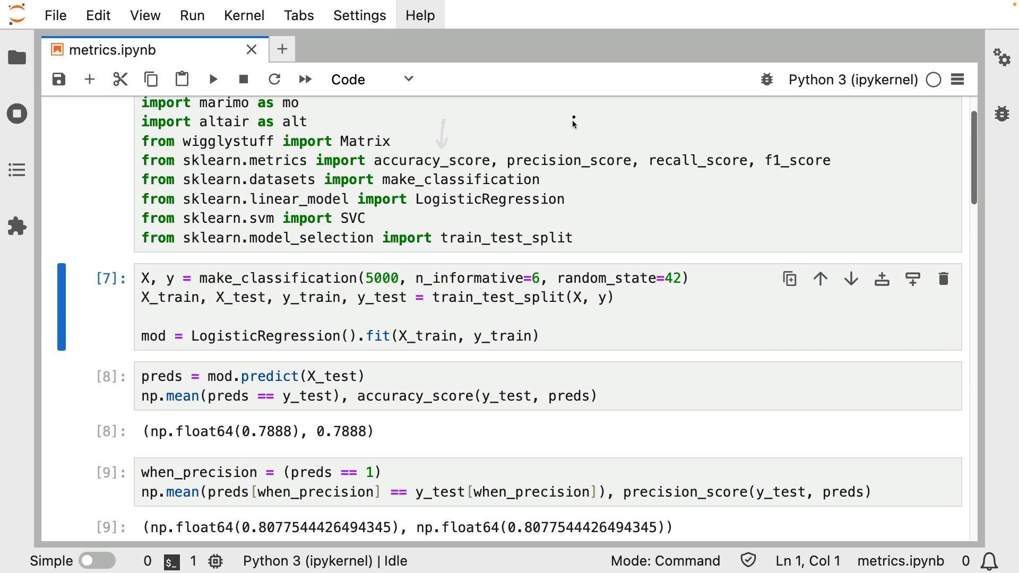
{"action": "mouse_move", "coordinate": [800, 130]}
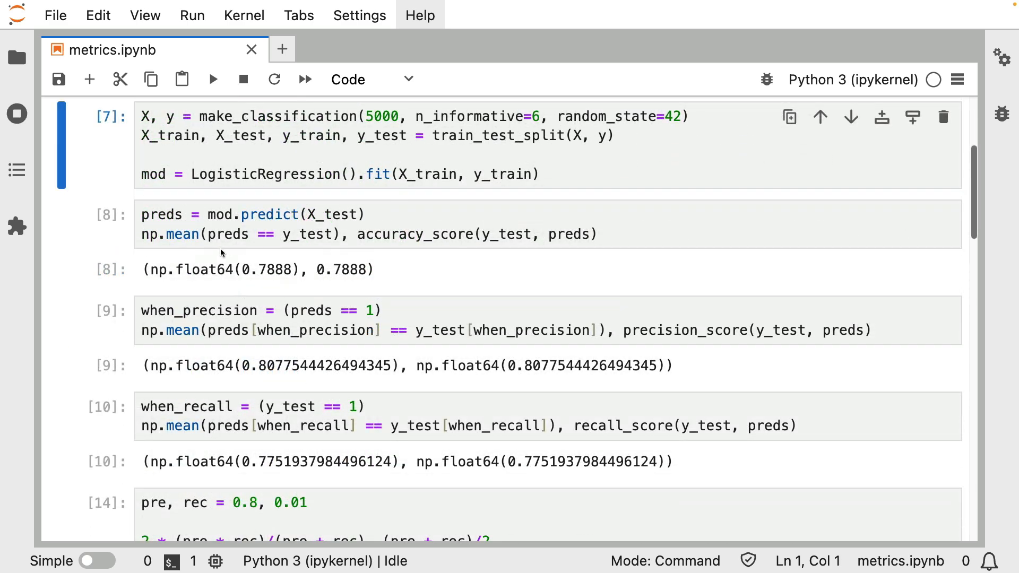
{"action": "mouse_move", "coordinate": [321, 286]}
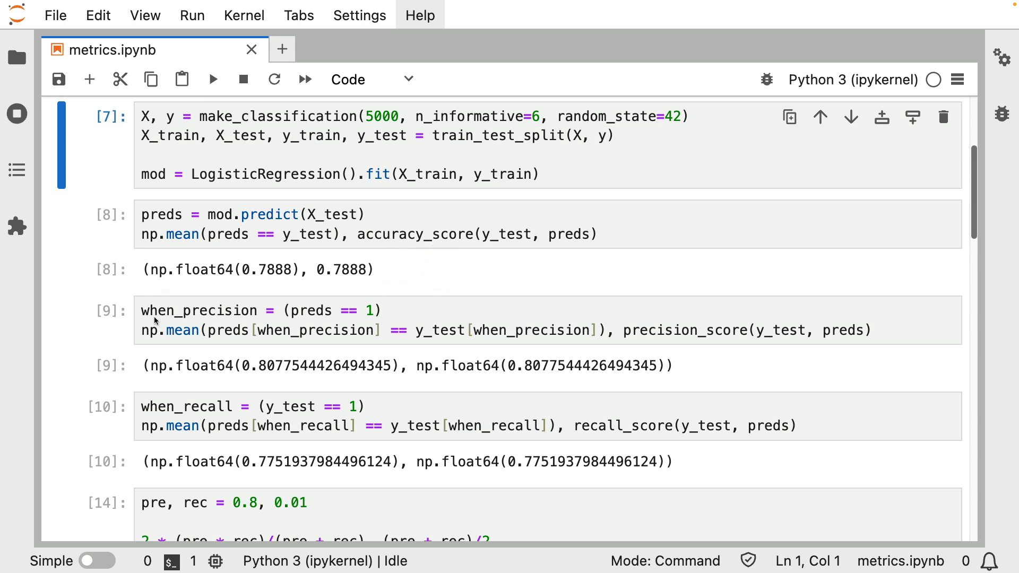
{"action": "mouse_move", "coordinate": [269, 266]}
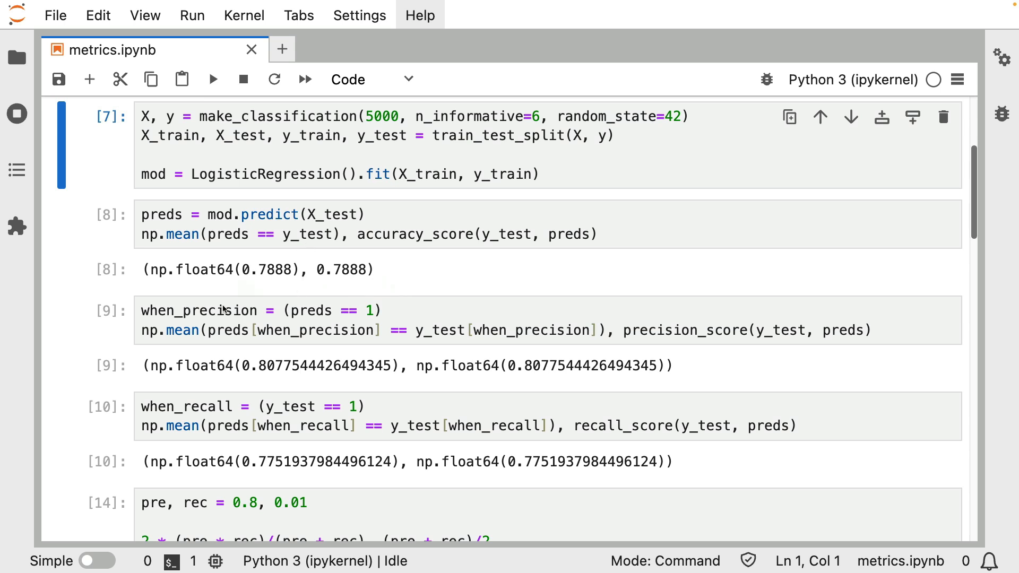
{"action": "mouse_move", "coordinate": [195, 292]}
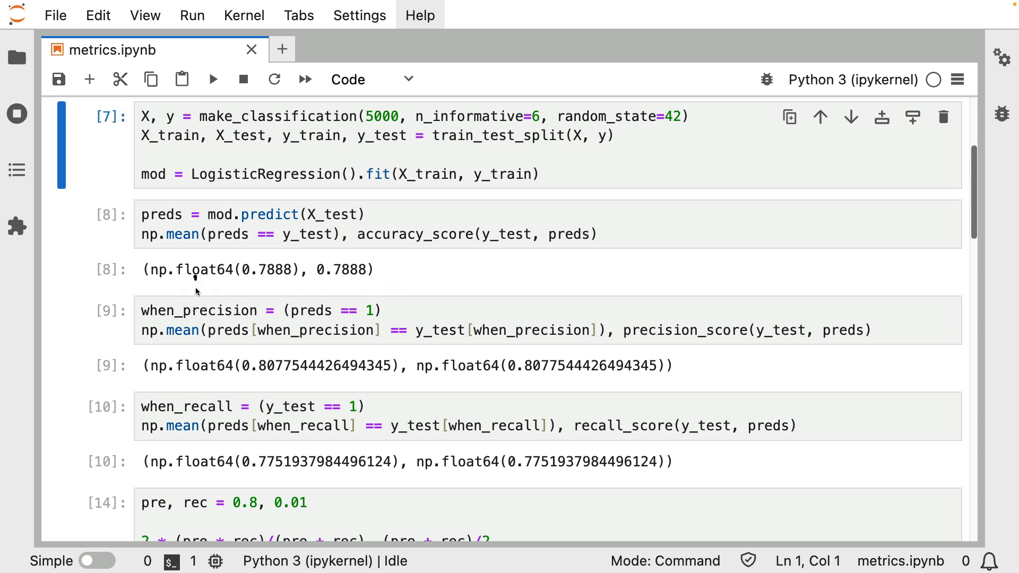
{"action": "mouse_move", "coordinate": [259, 318]}
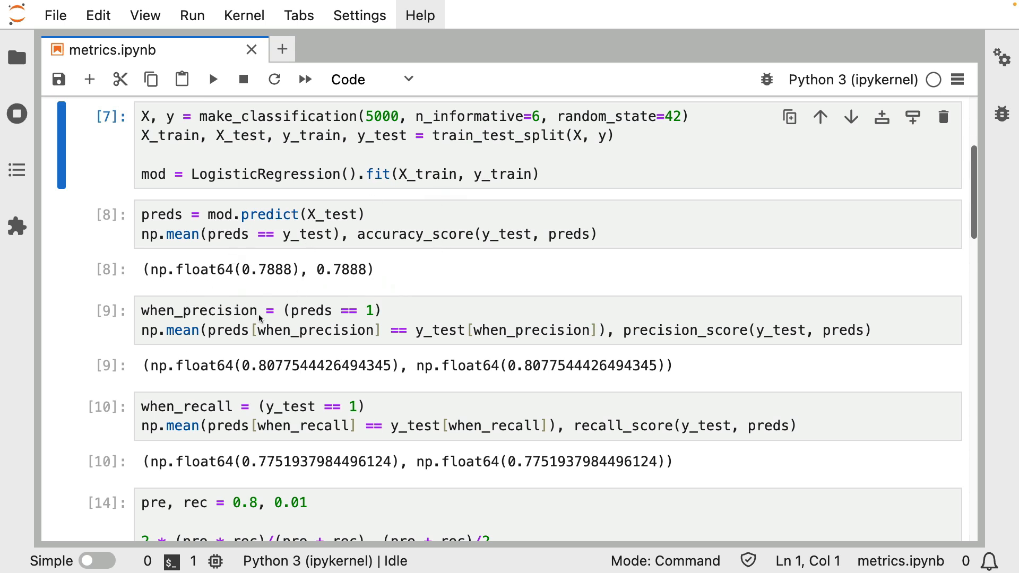
{"action": "mouse_move", "coordinate": [277, 300]}
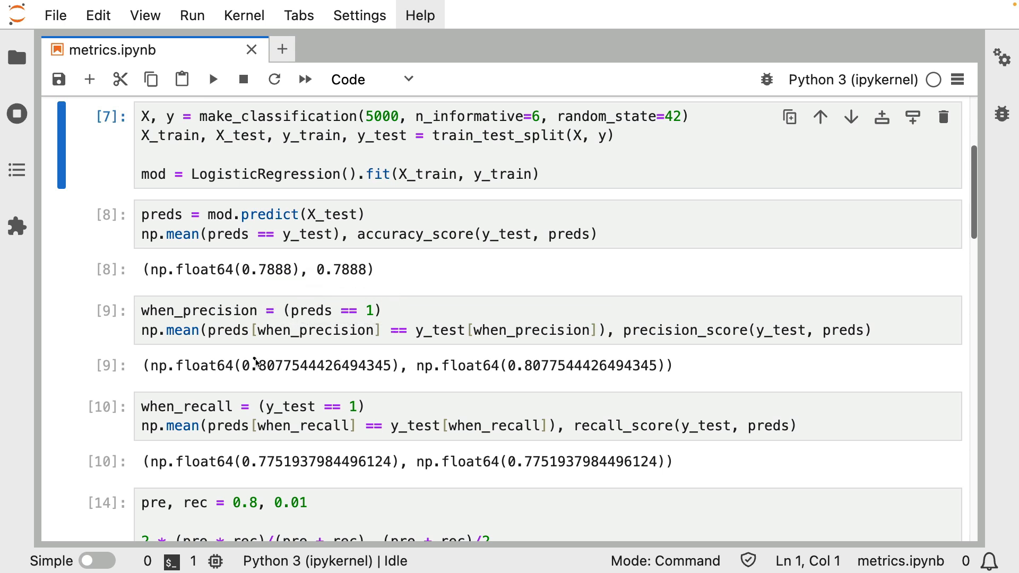
{"action": "mouse_move", "coordinate": [256, 321]}
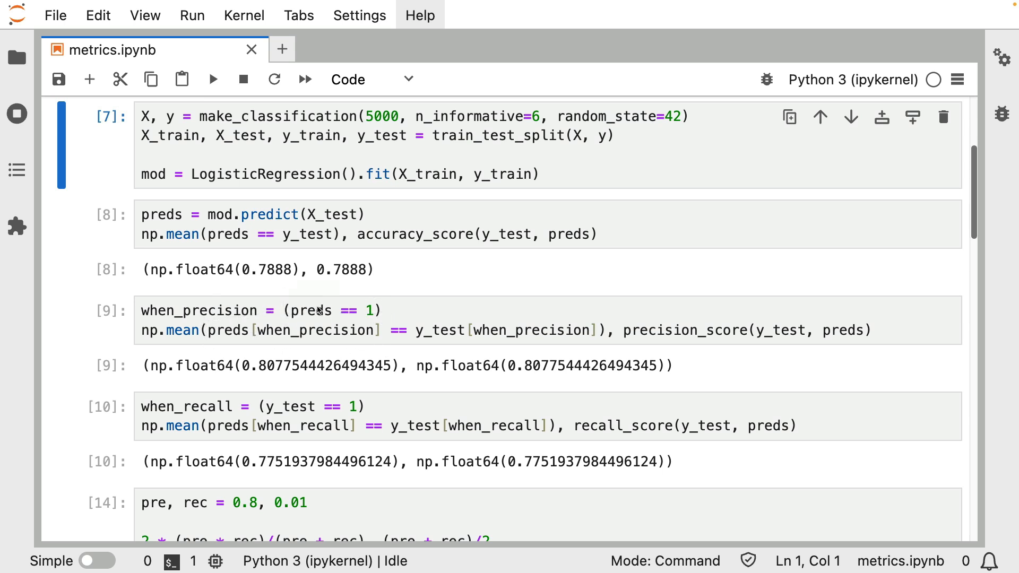
{"action": "mouse_move", "coordinate": [404, 325]}
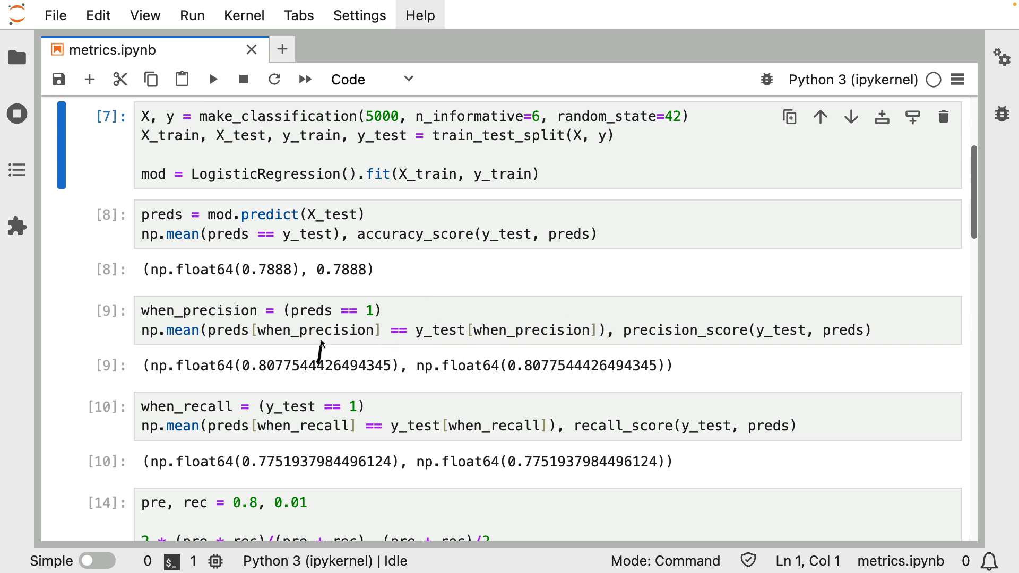
{"action": "mouse_move", "coordinate": [539, 351]}
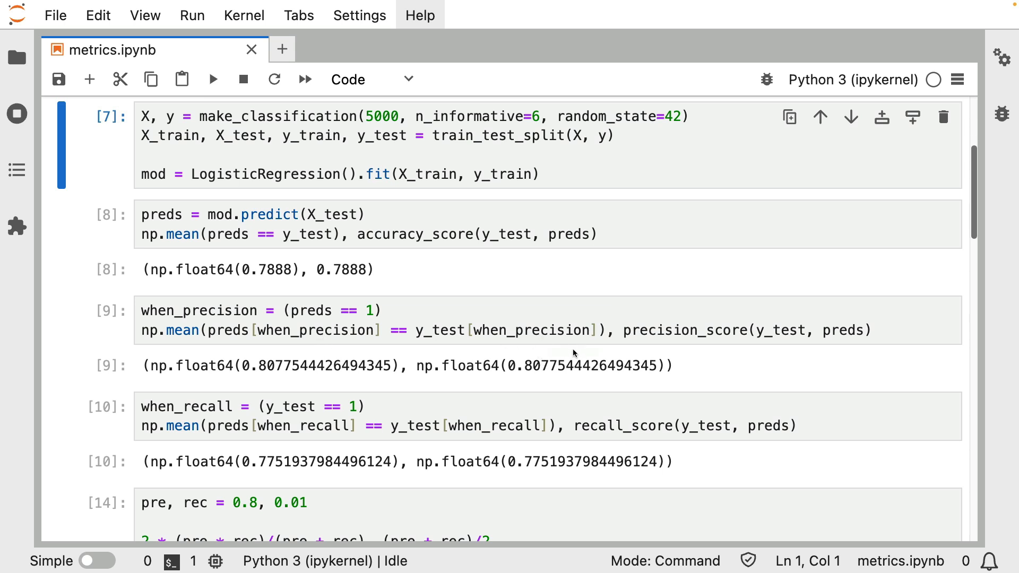
{"action": "mouse_move", "coordinate": [135, 318]}
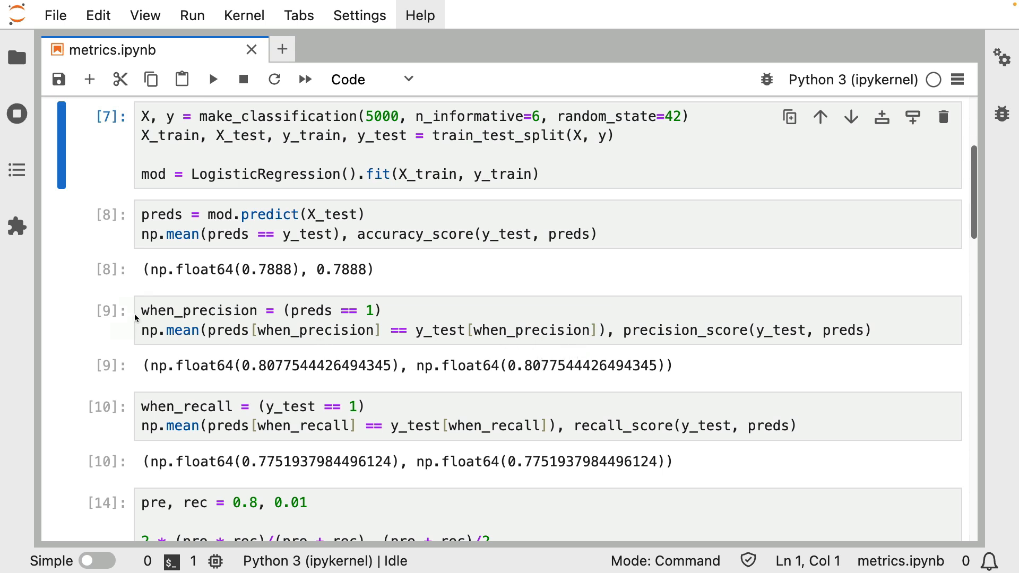
{"action": "mouse_move", "coordinate": [246, 406]}
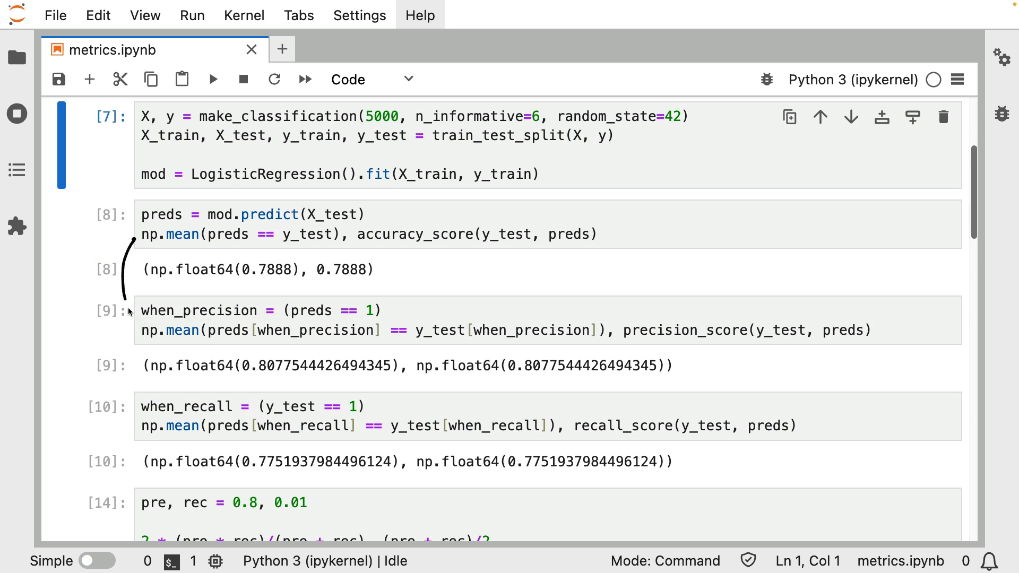
{"action": "mouse_move", "coordinate": [480, 384]}
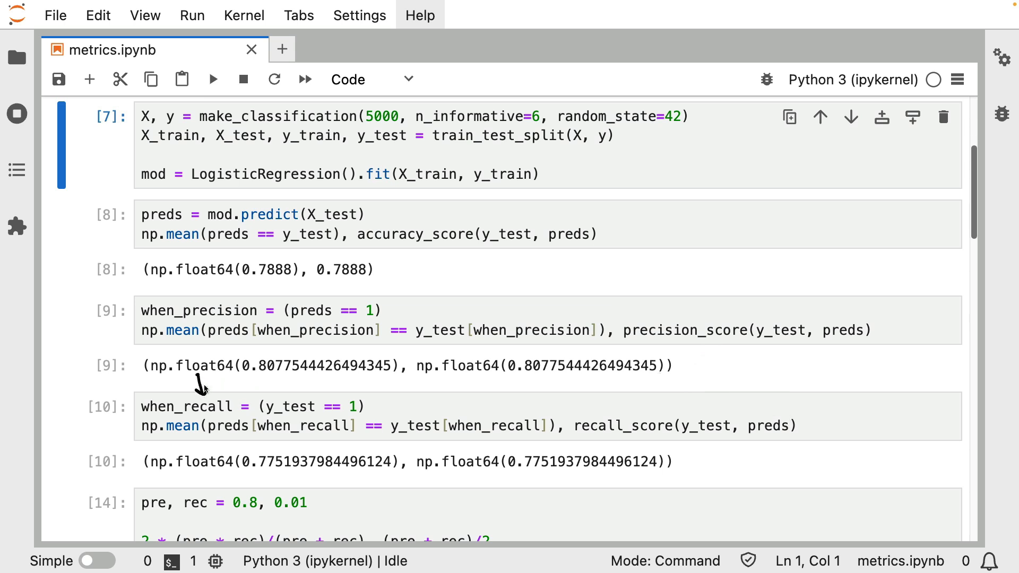
{"action": "mouse_move", "coordinate": [344, 374]}
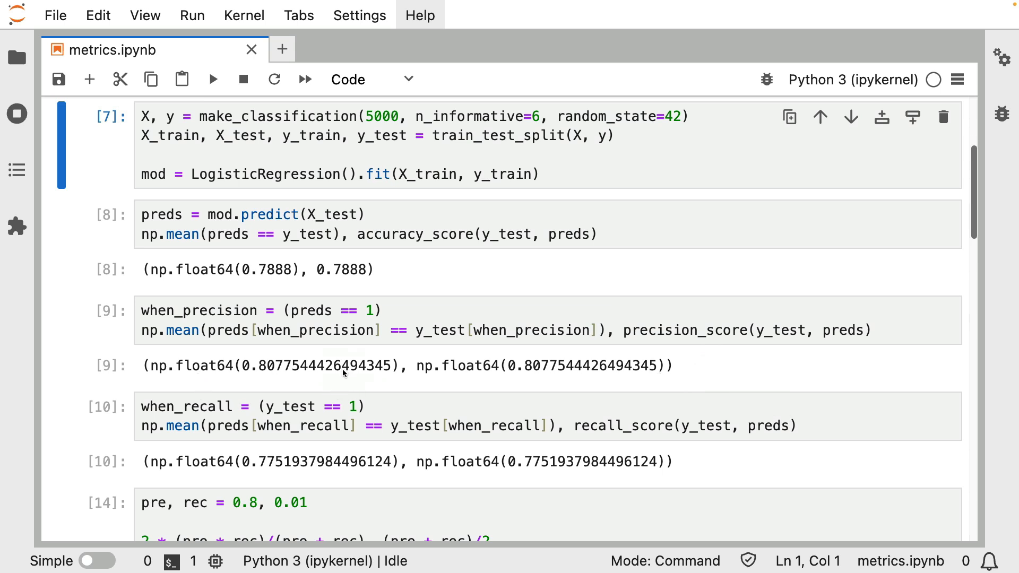
{"action": "mouse_move", "coordinate": [233, 406]}
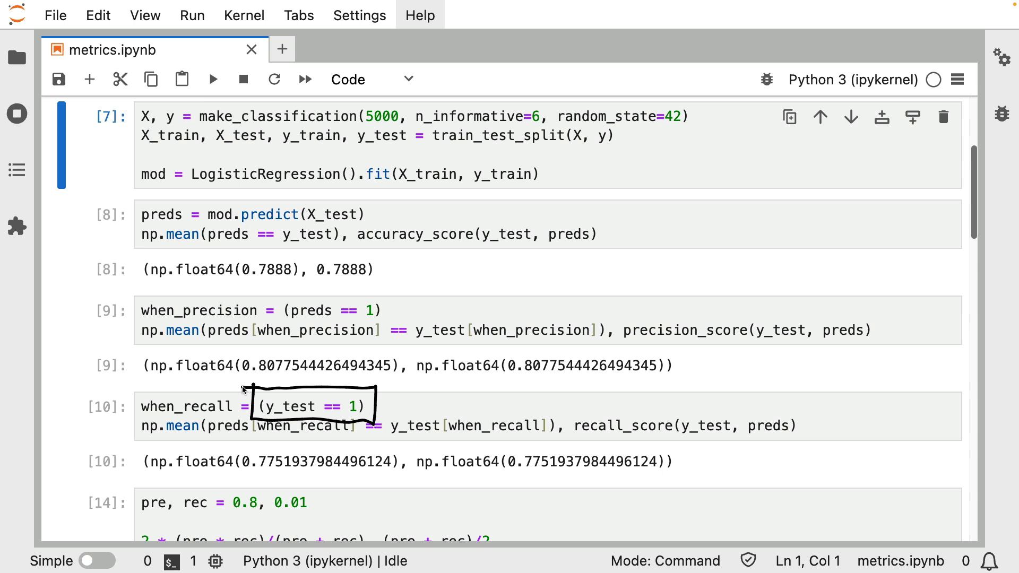
{"action": "mouse_move", "coordinate": [250, 386]}
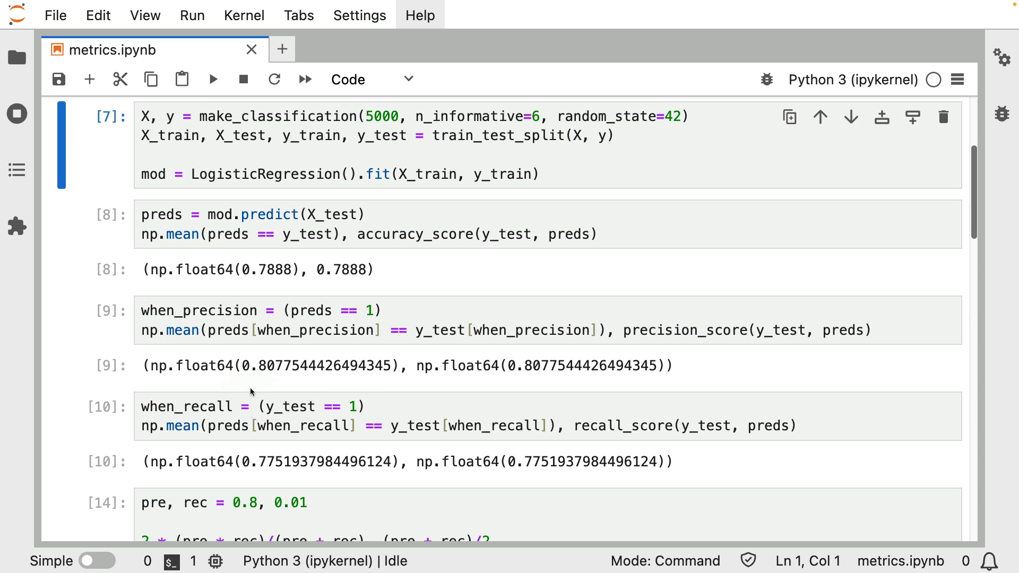
{"action": "mouse_move", "coordinate": [294, 376]}
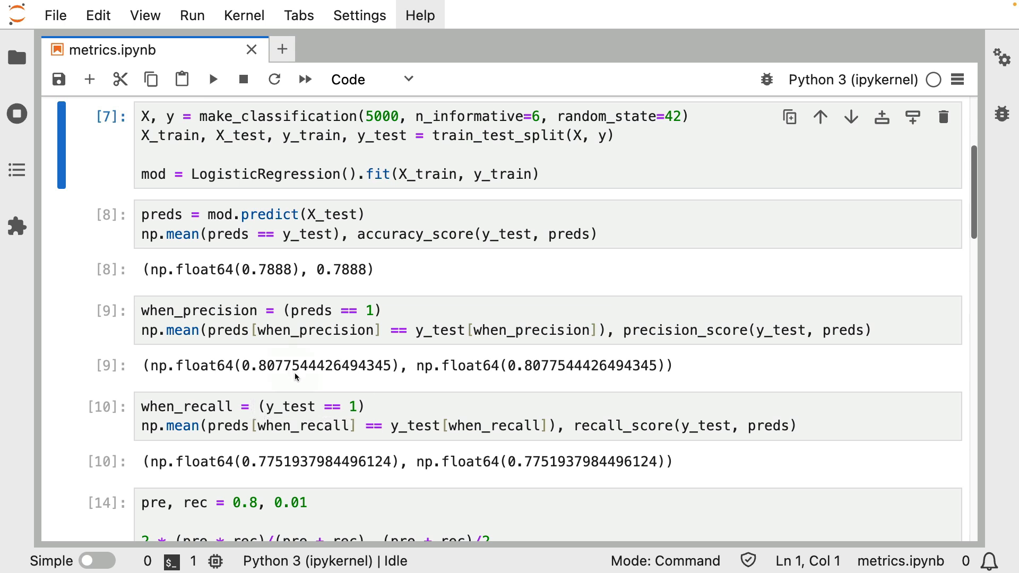
{"action": "mouse_move", "coordinate": [317, 467]}
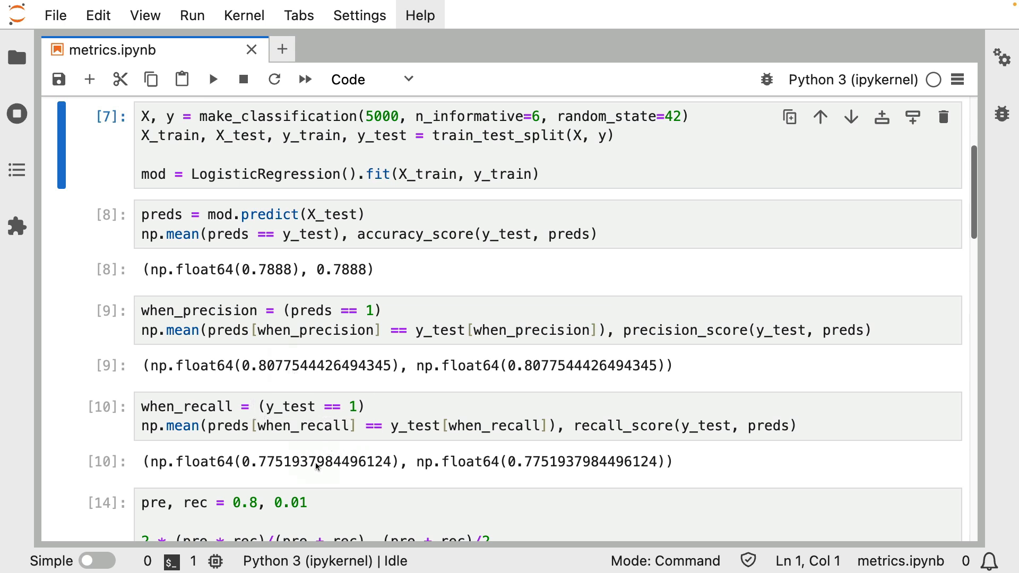
{"action": "mouse_move", "coordinate": [315, 452]}
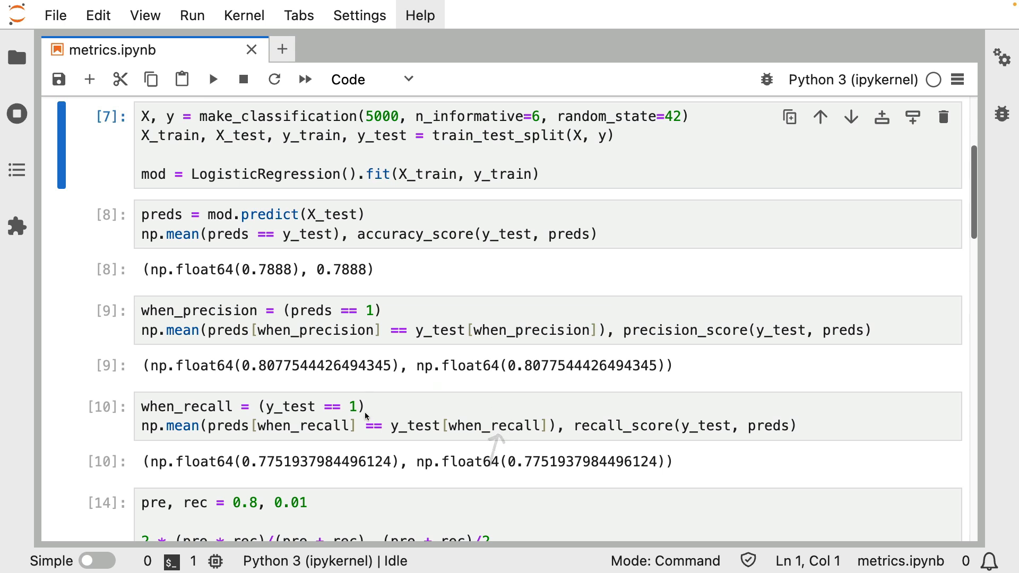
{"action": "mouse_move", "coordinate": [163, 424]}
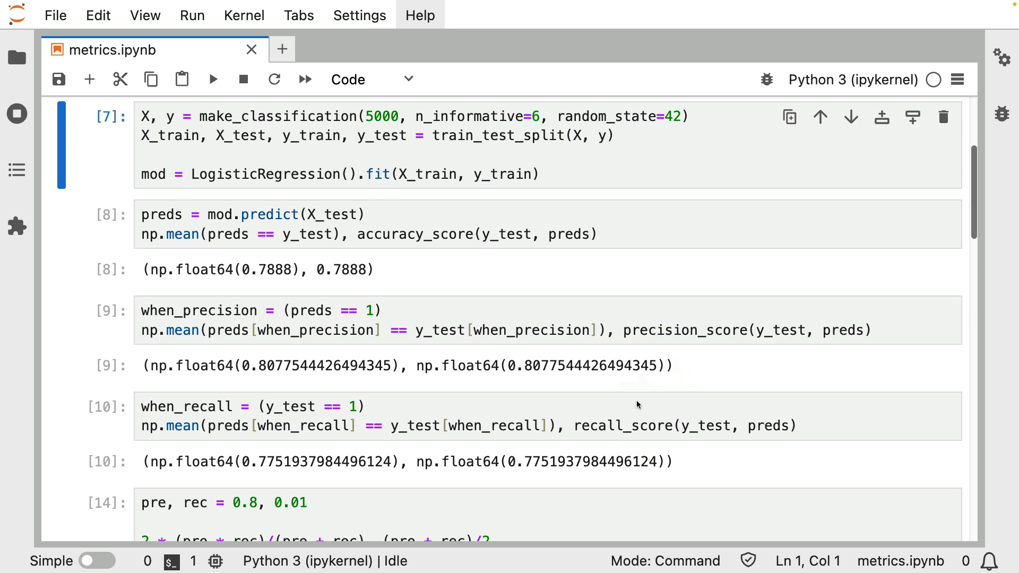
{"action": "mouse_move", "coordinate": [686, 407]}
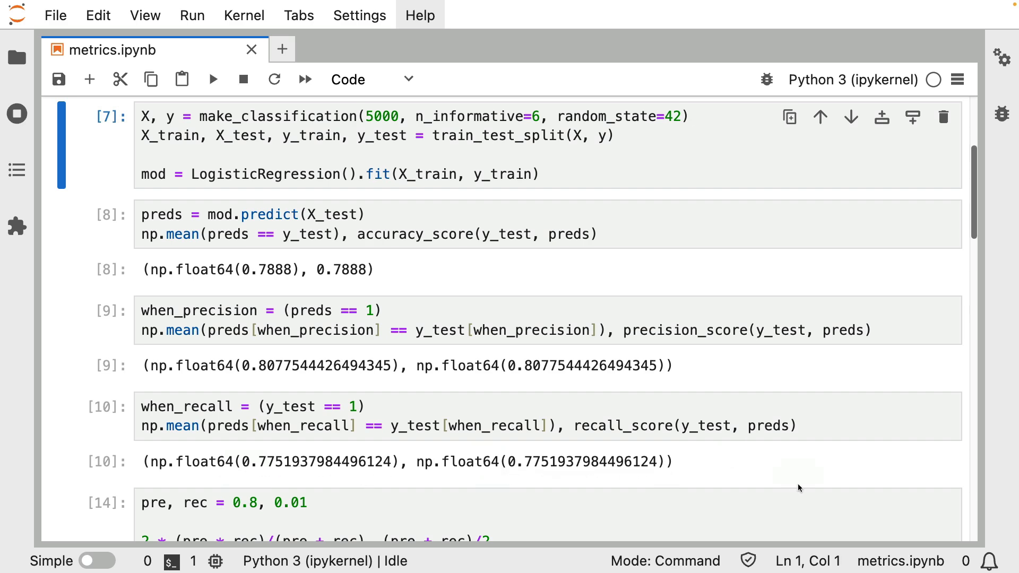
- Scroll down to the harmonic-vs-normal mean comparison cell with pre 0.8 and rec 0.1
{"action": "scroll", "scroll_direction": "down", "scroll_amount": 3}
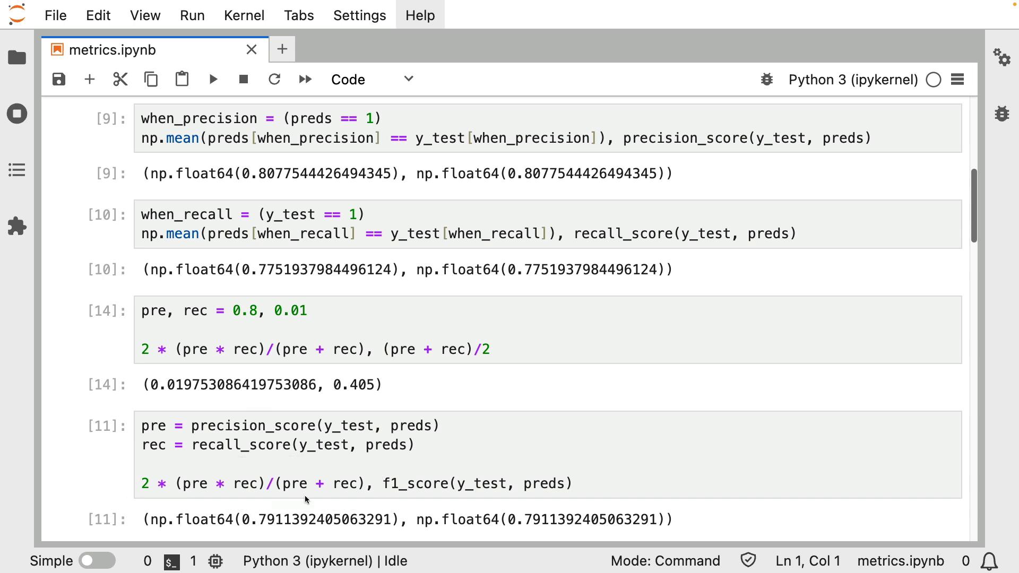
{"action": "mouse_move", "coordinate": [514, 527]}
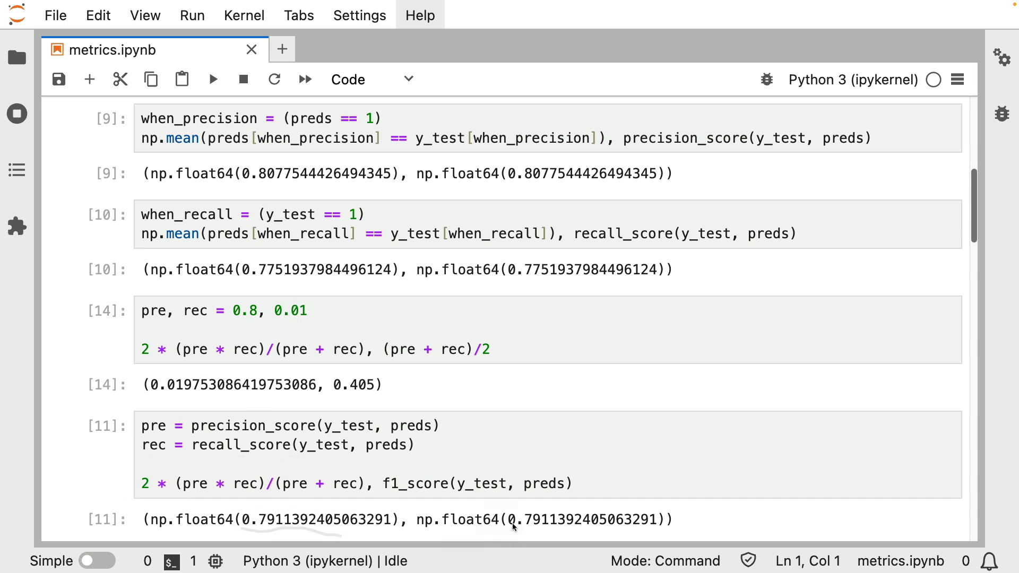
{"action": "mouse_move", "coordinate": [548, 443]}
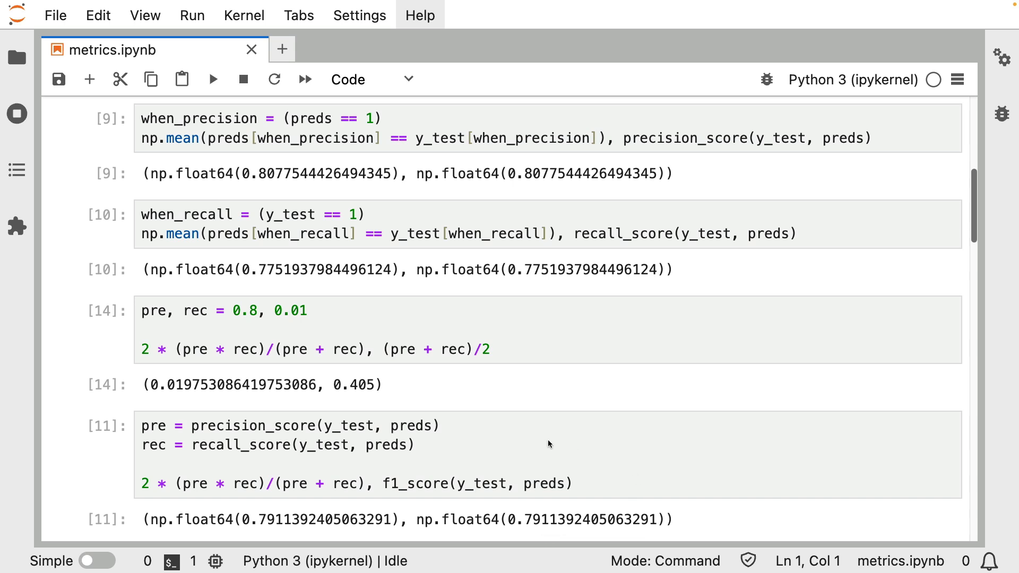
{"action": "mouse_move", "coordinate": [407, 305]}
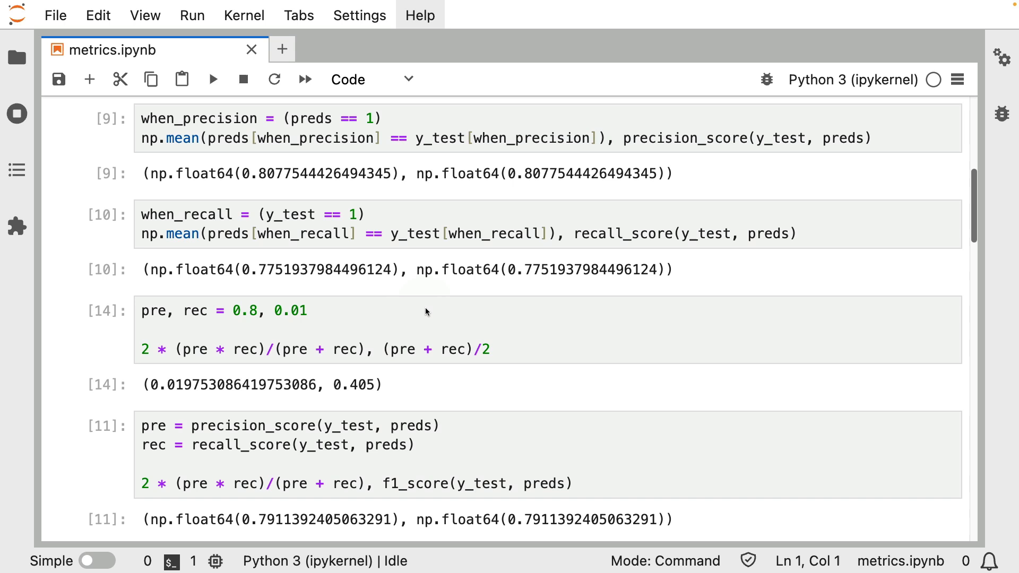
{"action": "mouse_move", "coordinate": [220, 297]}
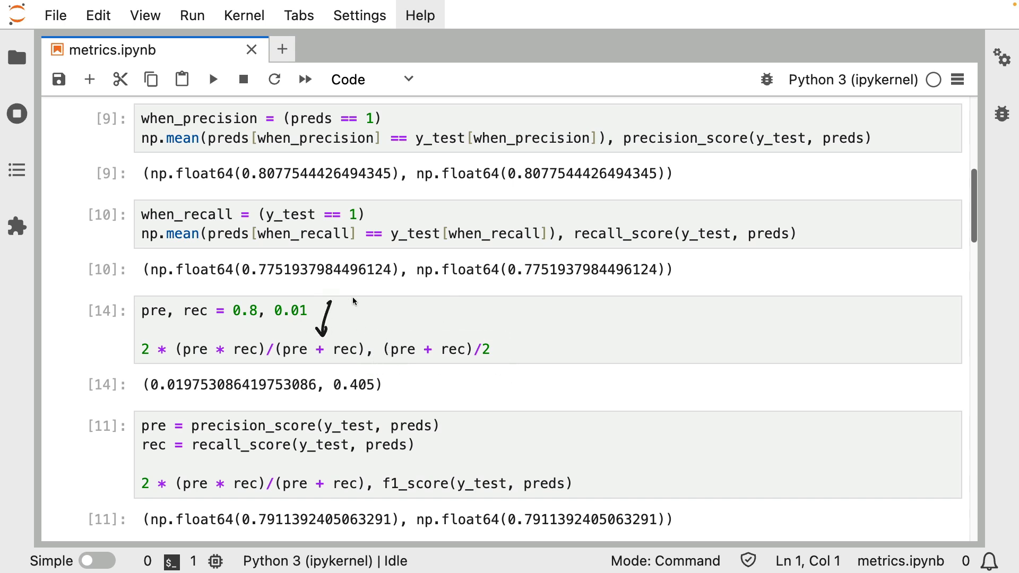
{"action": "mouse_move", "coordinate": [267, 324]}
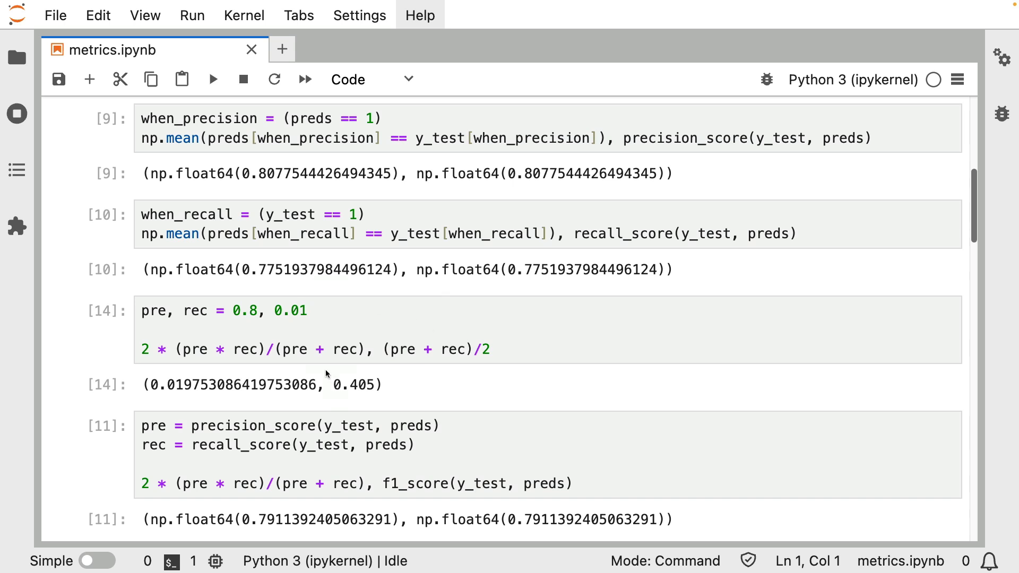
{"action": "mouse_move", "coordinate": [413, 330]}
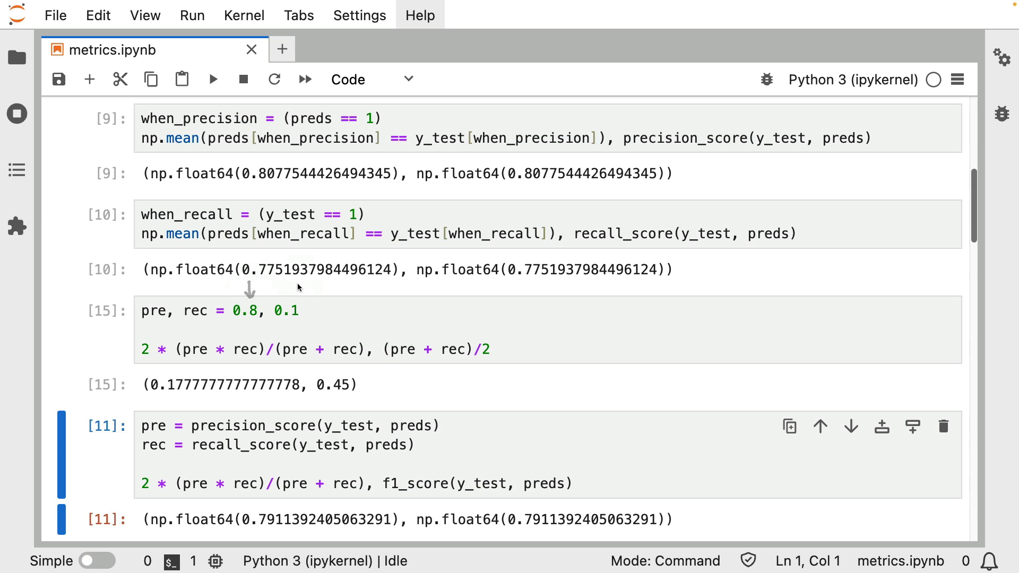
{"action": "mouse_move", "coordinate": [306, 311]}
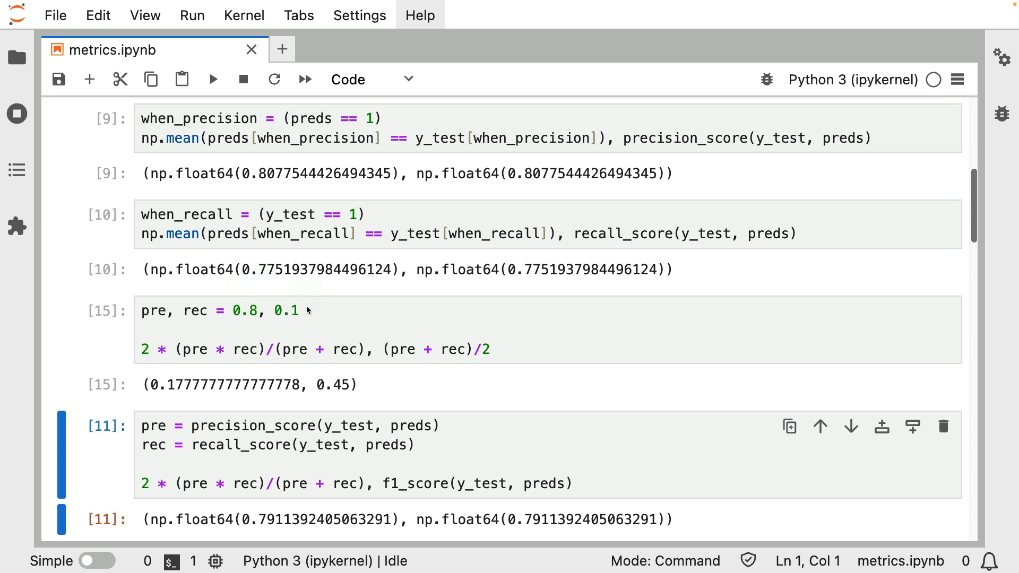
{"action": "mouse_move", "coordinate": [147, 372]}
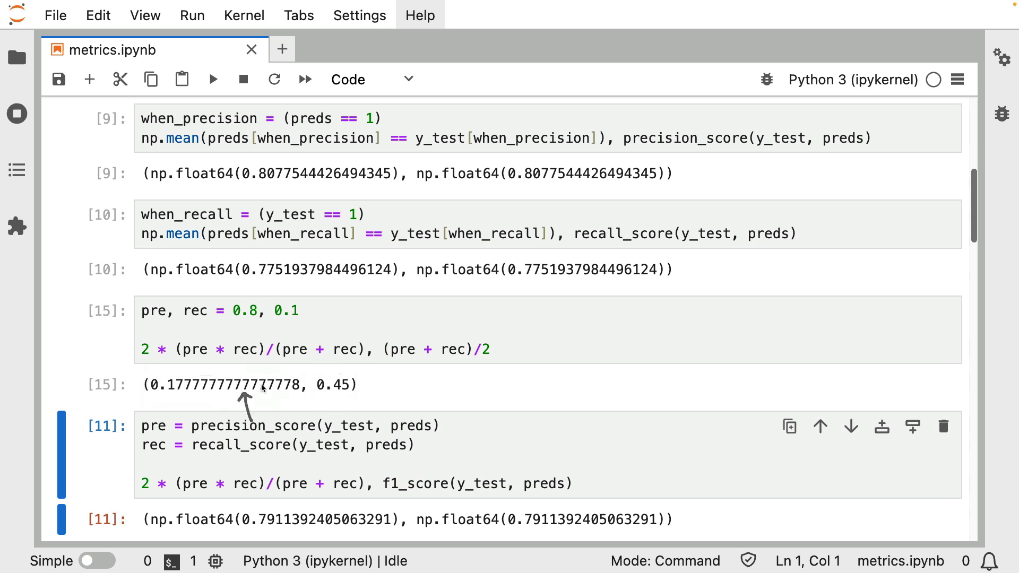
- Edit the comparison cell's precision value to 0.6
{"action": "left_click", "coordinate": [256, 311]}
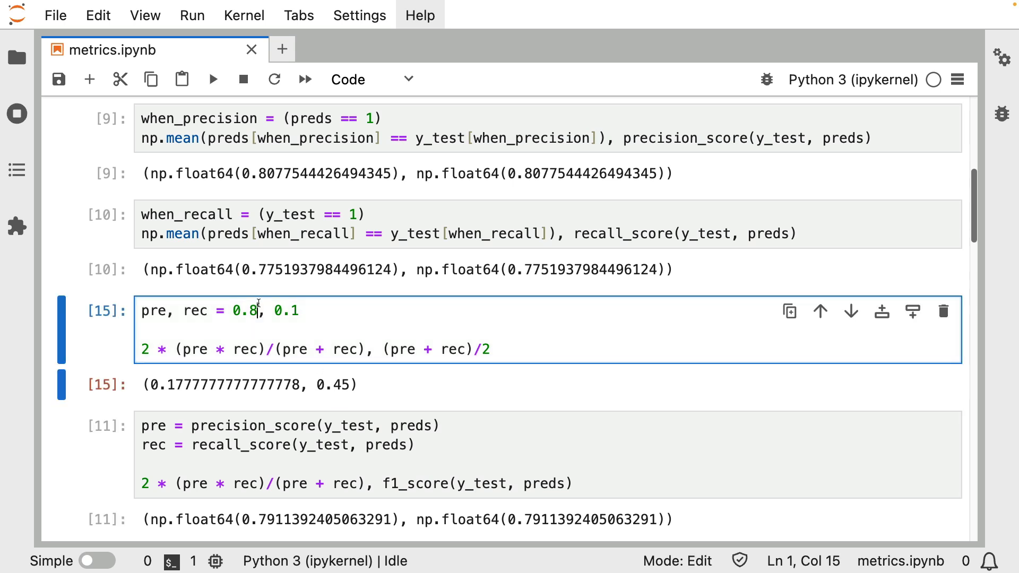
{"action": "type", "text": "6"}
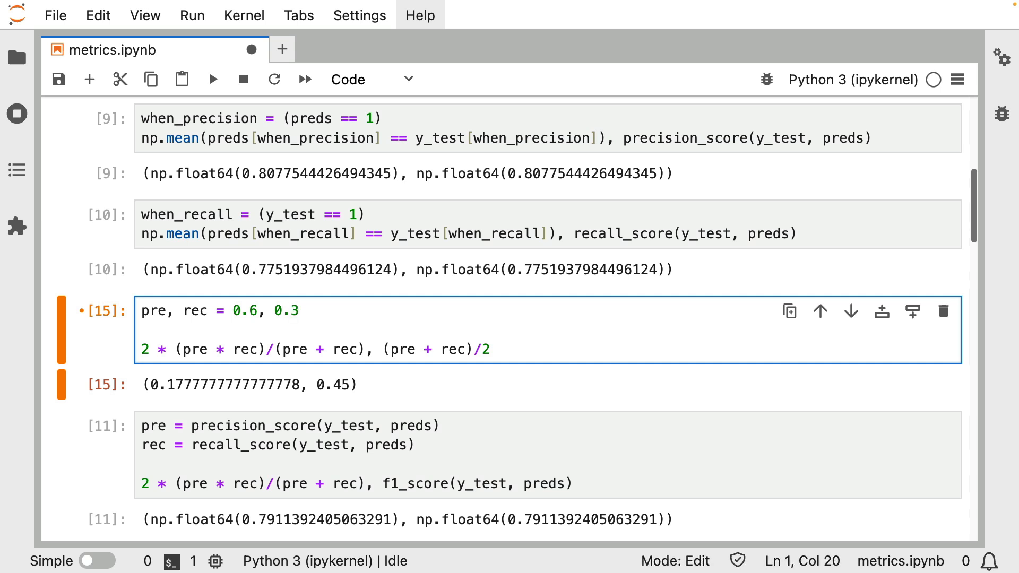
{"action": "mouse_move", "coordinate": [302, 326]}
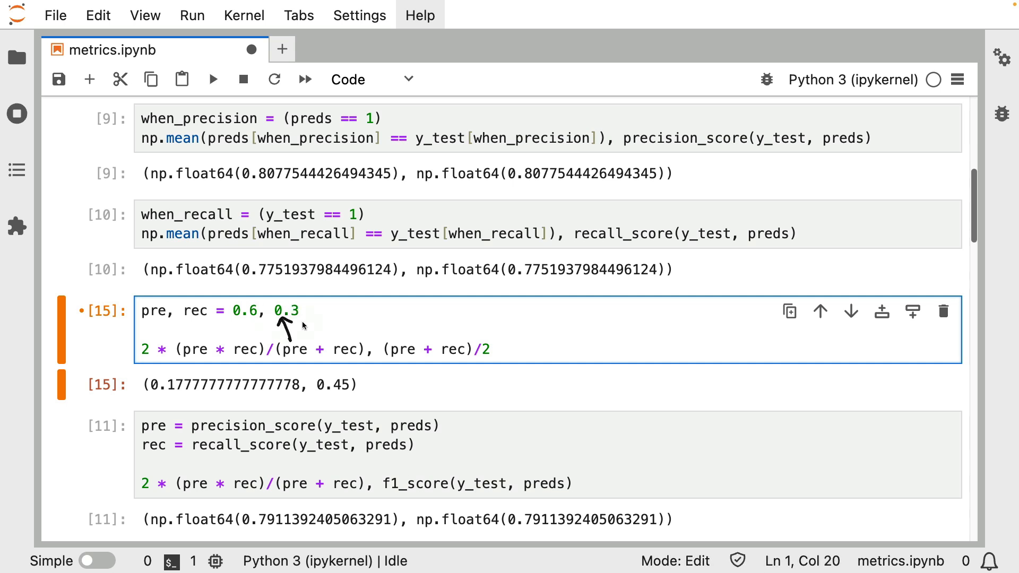
{"action": "mouse_move", "coordinate": [383, 328]}
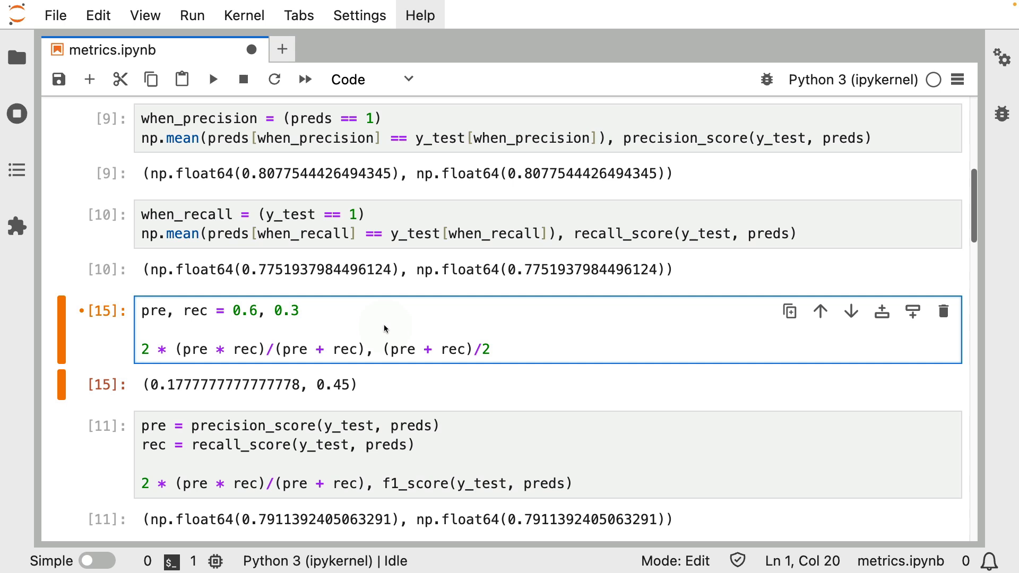
{"action": "mouse_move", "coordinate": [352, 337]}
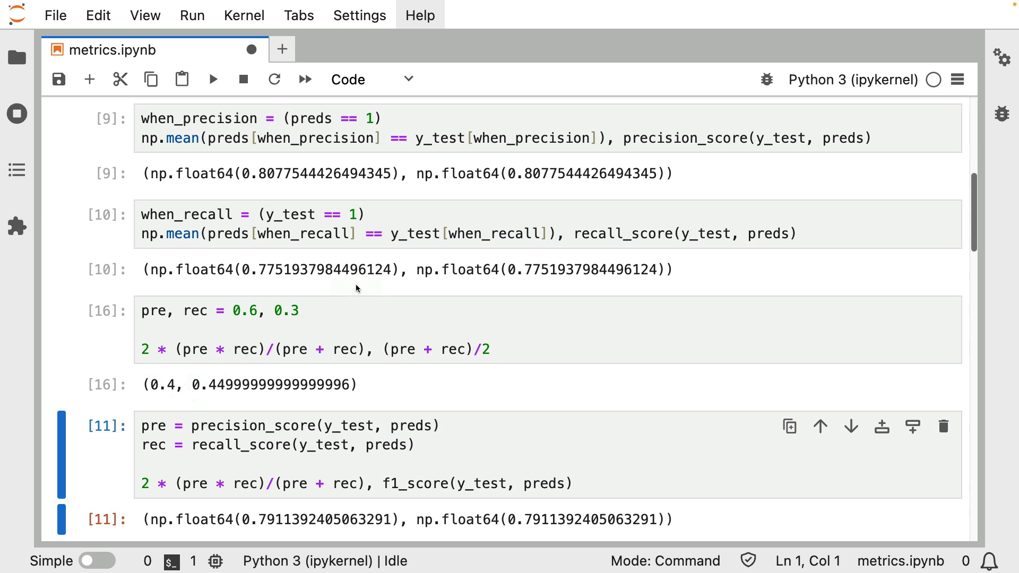
{"action": "mouse_move", "coordinate": [383, 311]}
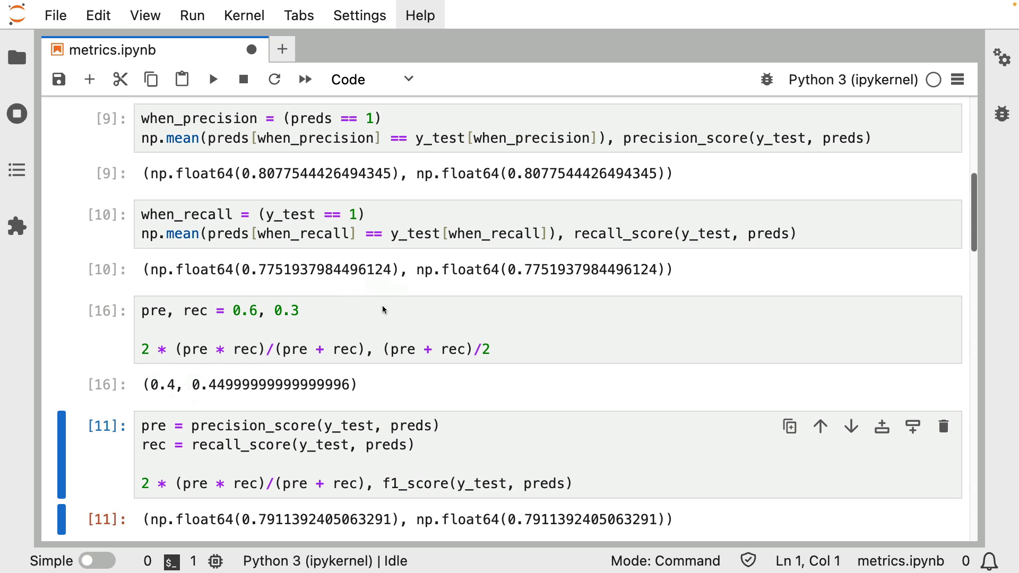
{"action": "mouse_move", "coordinate": [376, 297]}
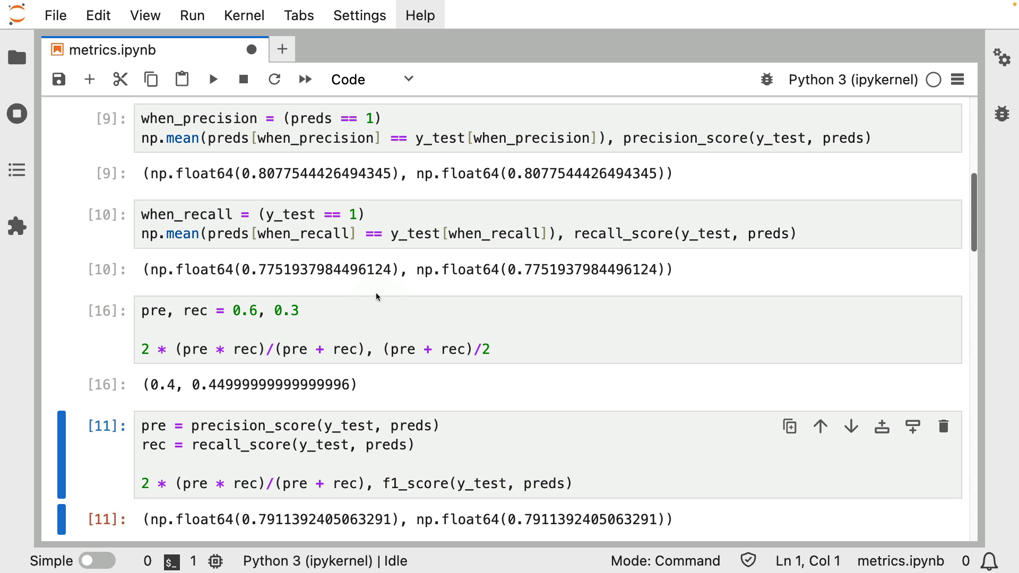
{"action": "mouse_move", "coordinate": [386, 314]}
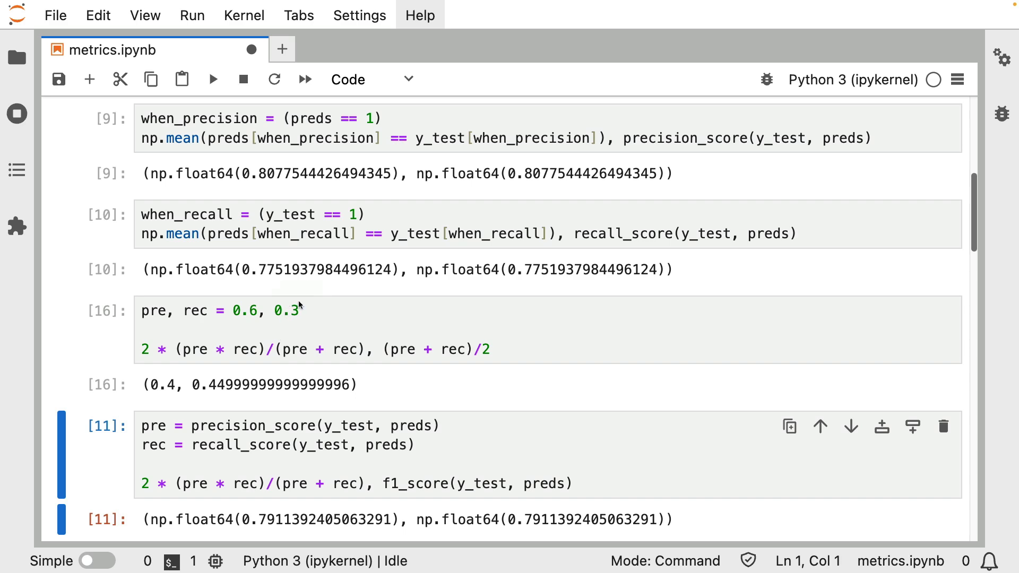
{"action": "mouse_move", "coordinate": [272, 328]}
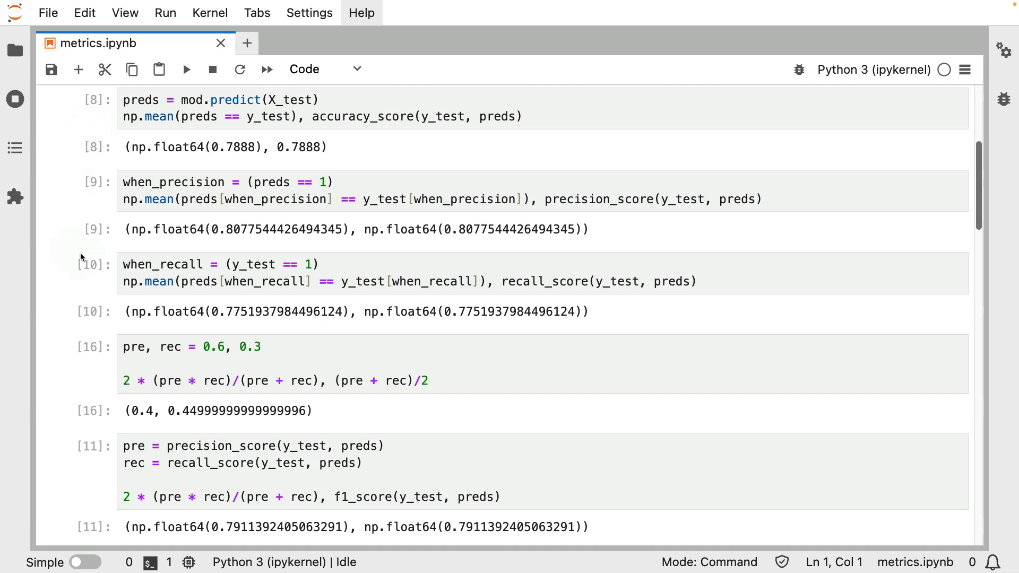
{"action": "mouse_move", "coordinate": [646, 381]}
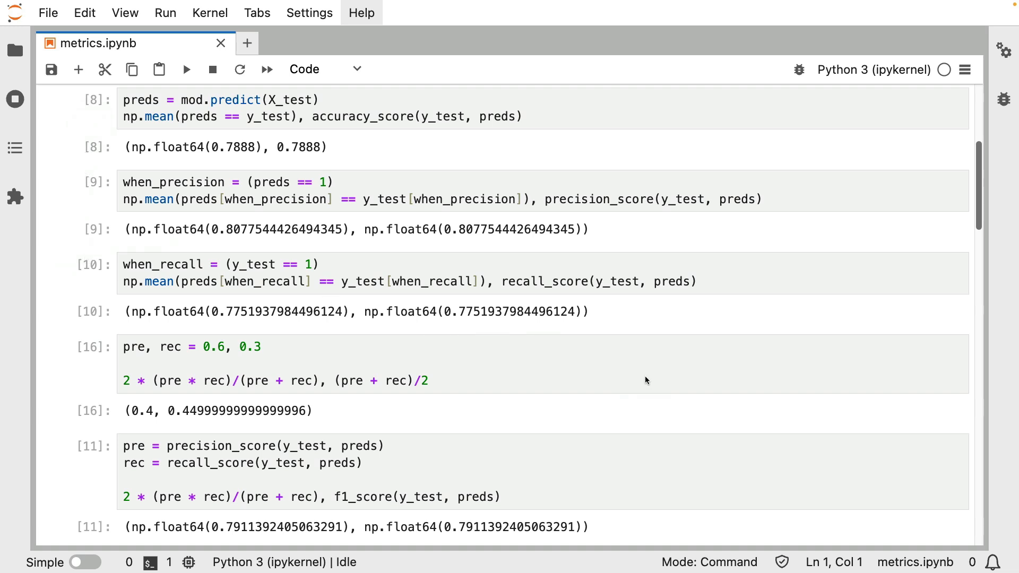
{"action": "mouse_move", "coordinate": [668, 355]}
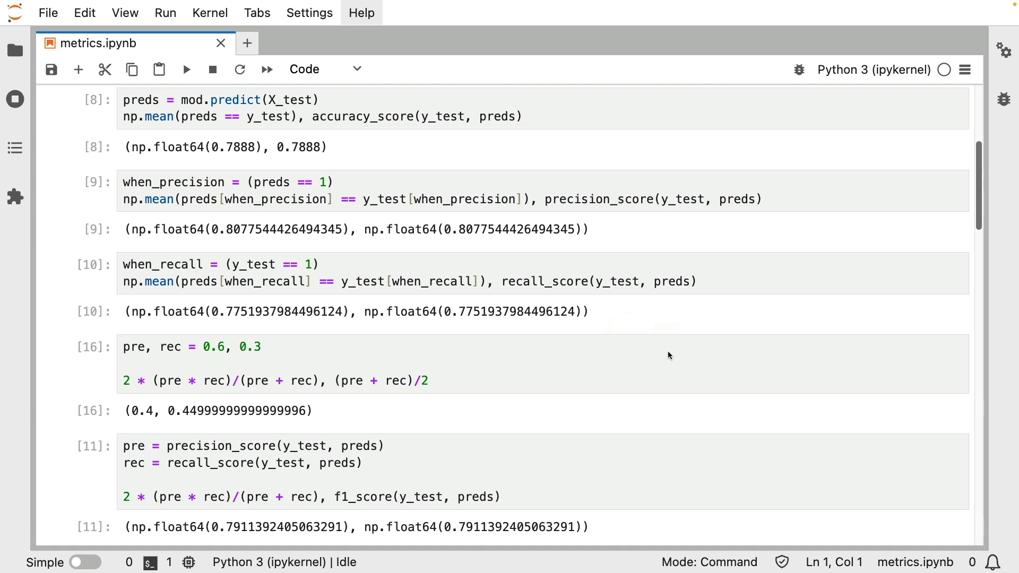
{"action": "mouse_move", "coordinate": [623, 374]}
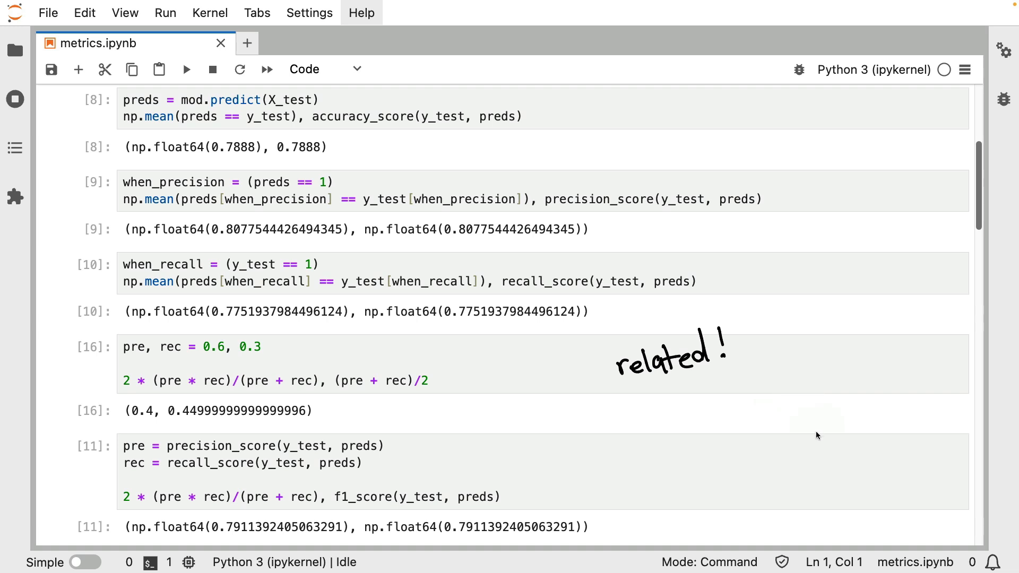
{"action": "mouse_move", "coordinate": [626, 472]}
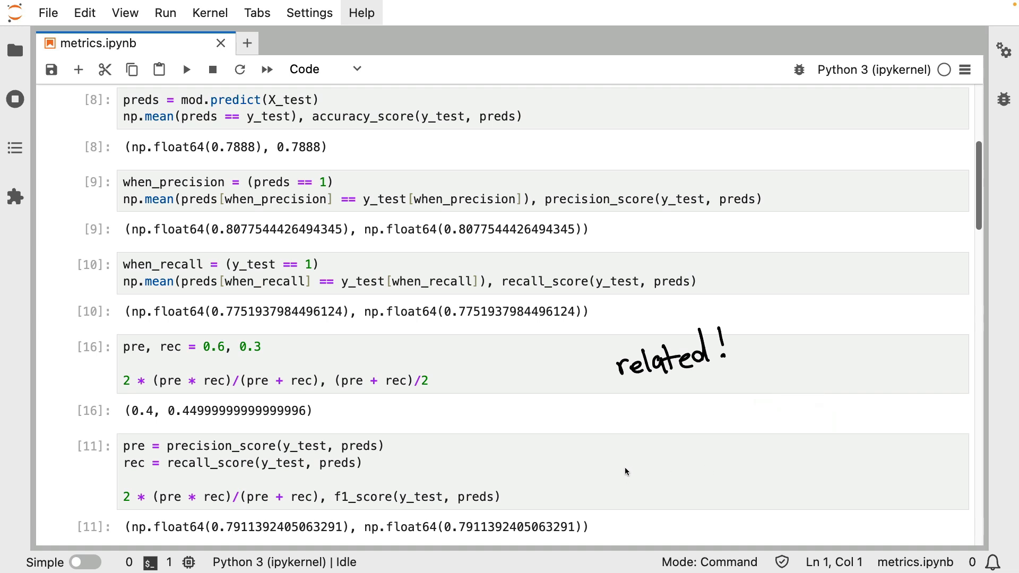
{"action": "mouse_move", "coordinate": [654, 312]}
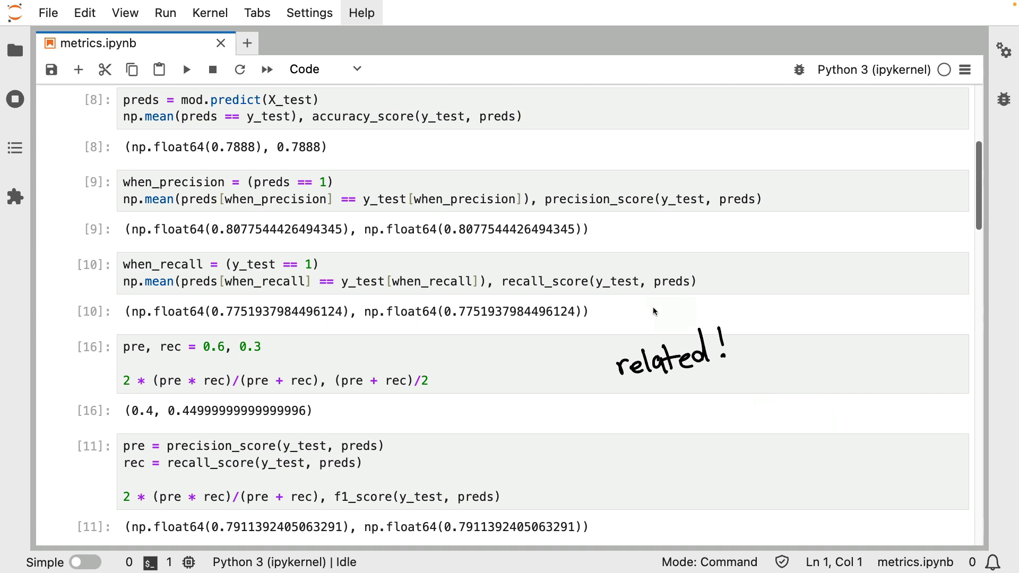
{"action": "mouse_move", "coordinate": [581, 462]}
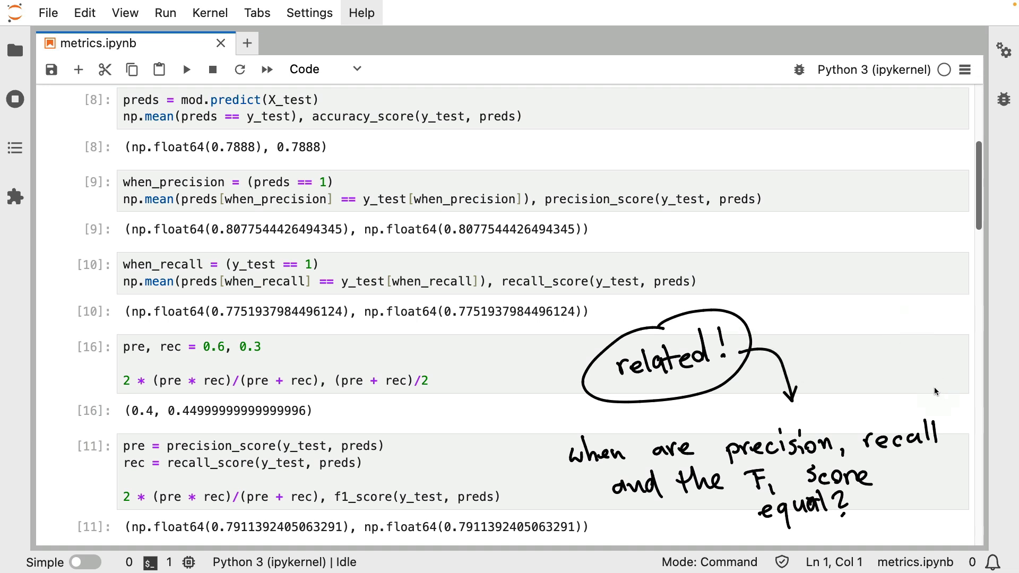
{"action": "mouse_move", "coordinate": [922, 360]}
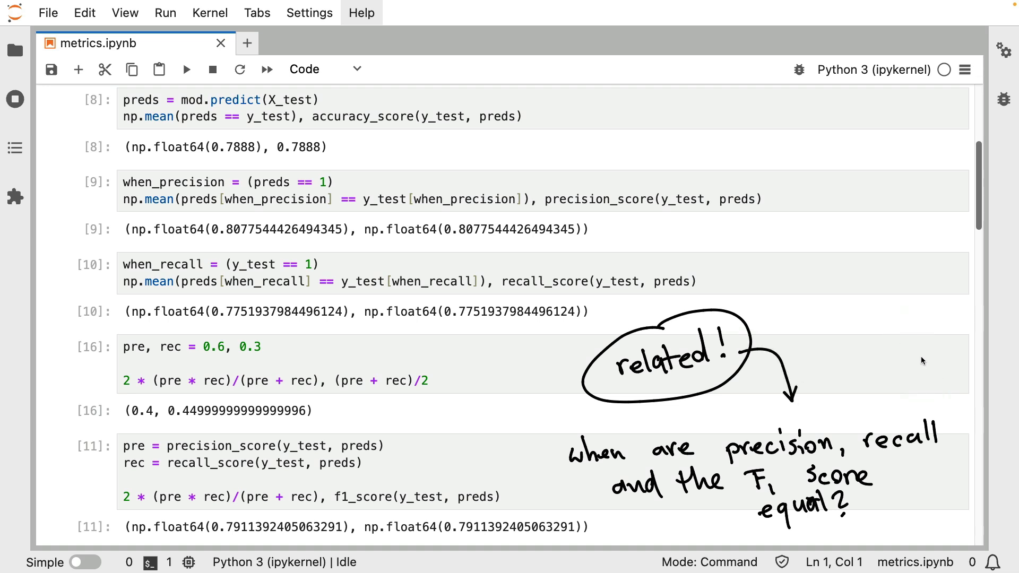